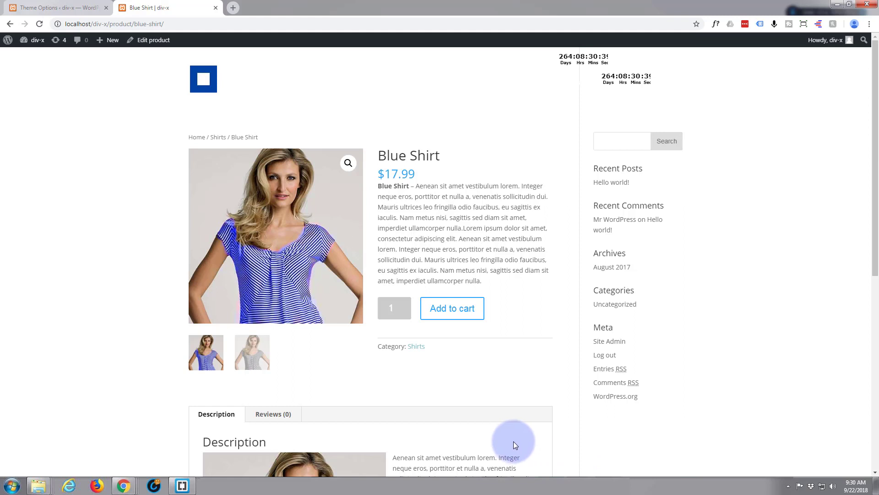
mouse_move(582, 189)
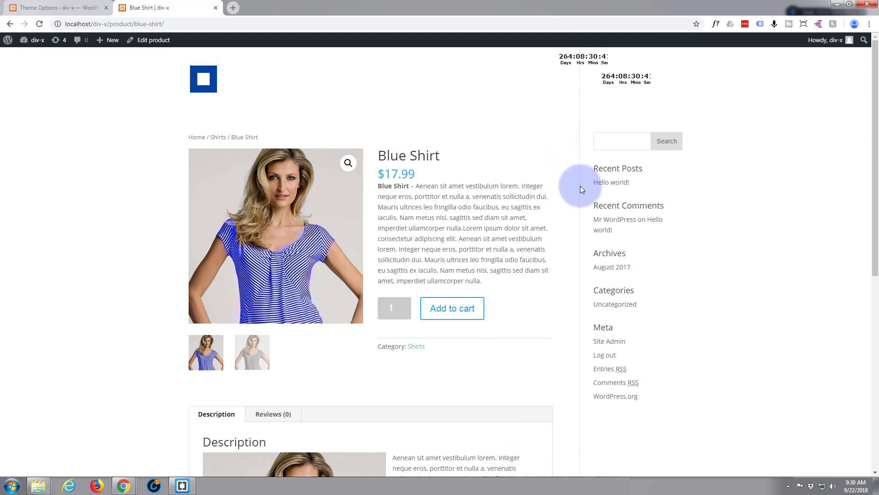
mouse_move(577, 173)
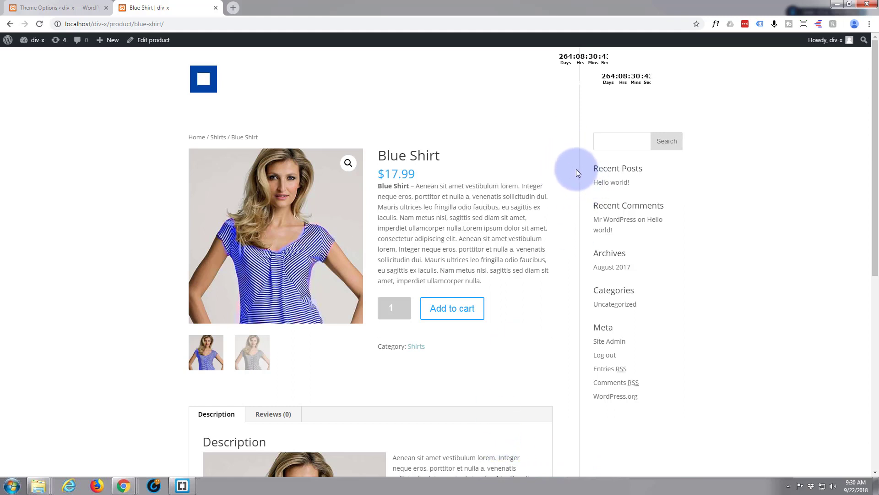
mouse_move(612, 182)
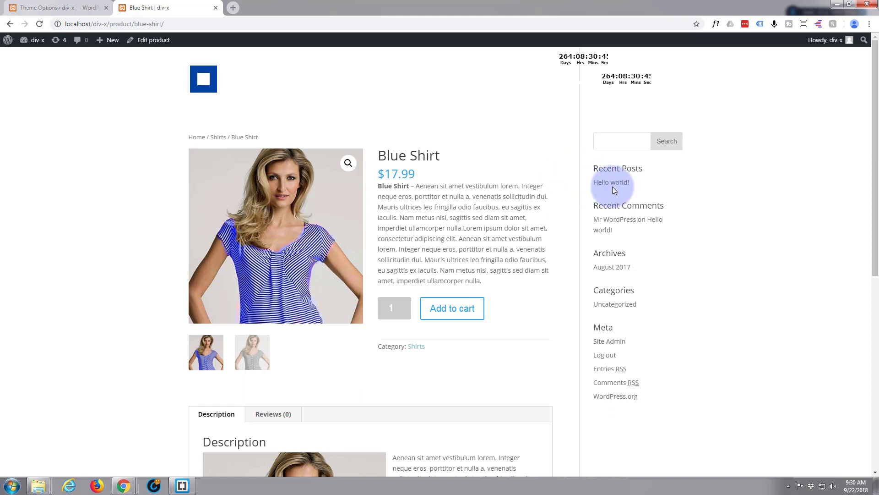
mouse_move(526, 360)
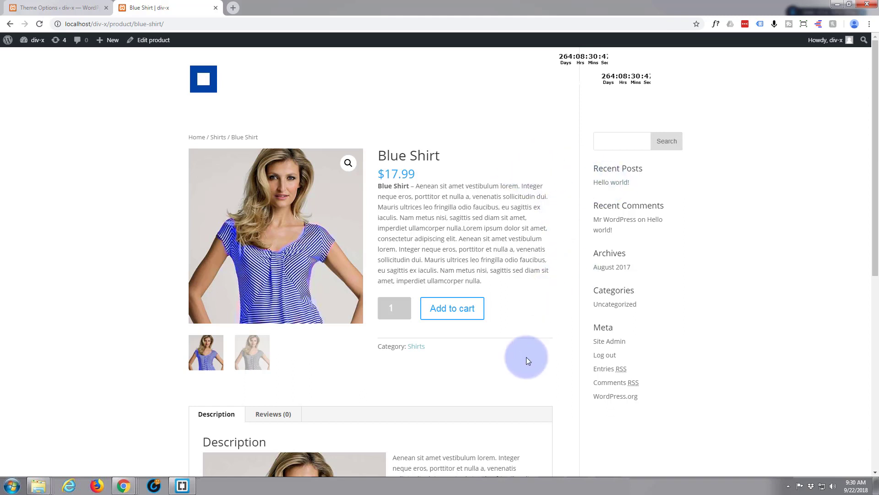
mouse_move(501, 303)
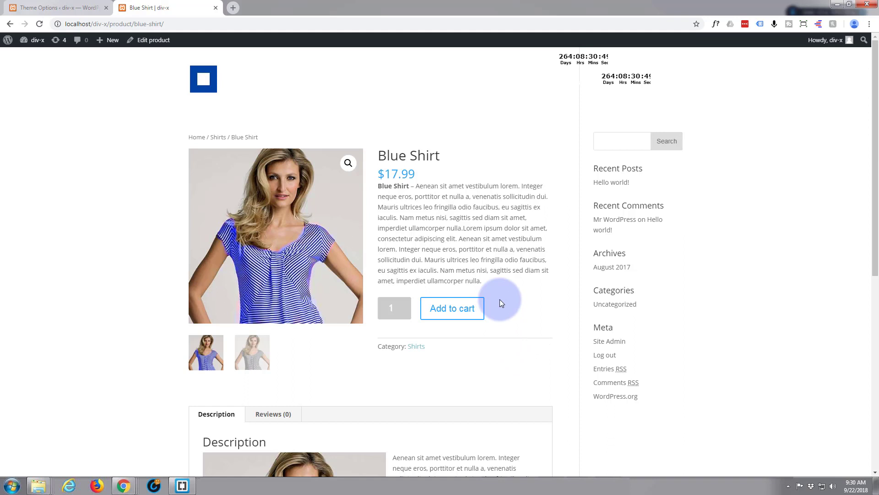
mouse_move(522, 170)
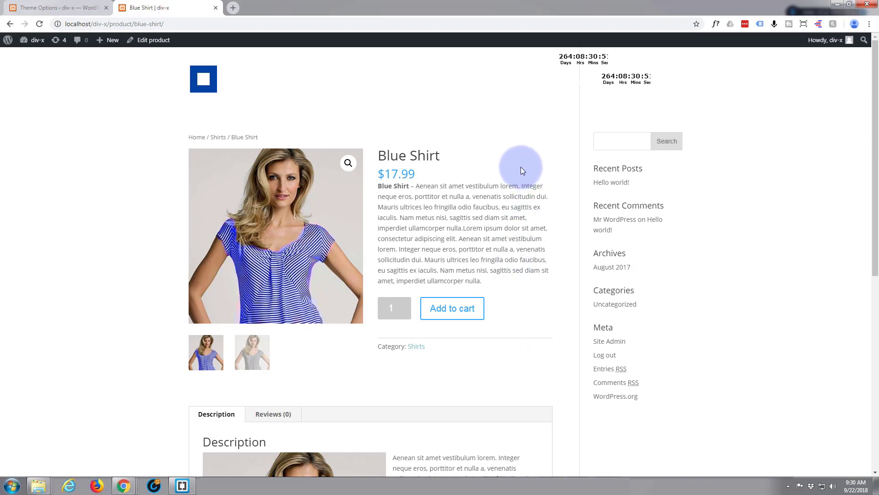
mouse_move(571, 171)
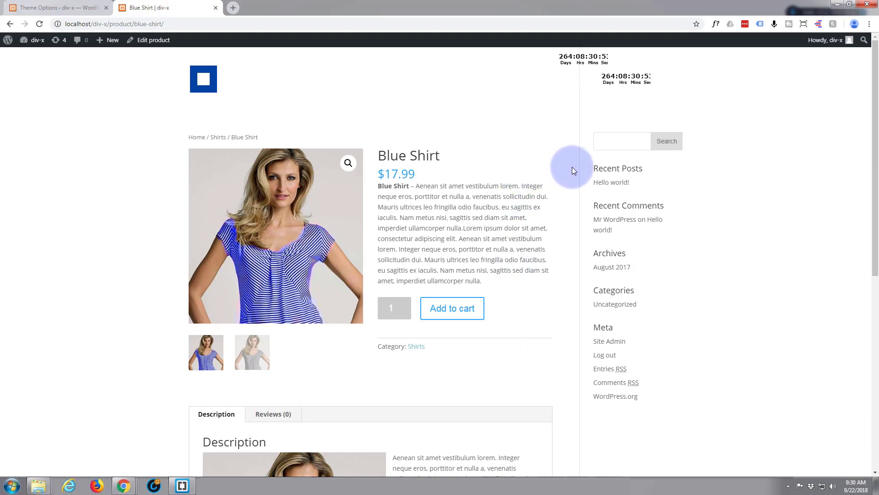
mouse_move(580, 173)
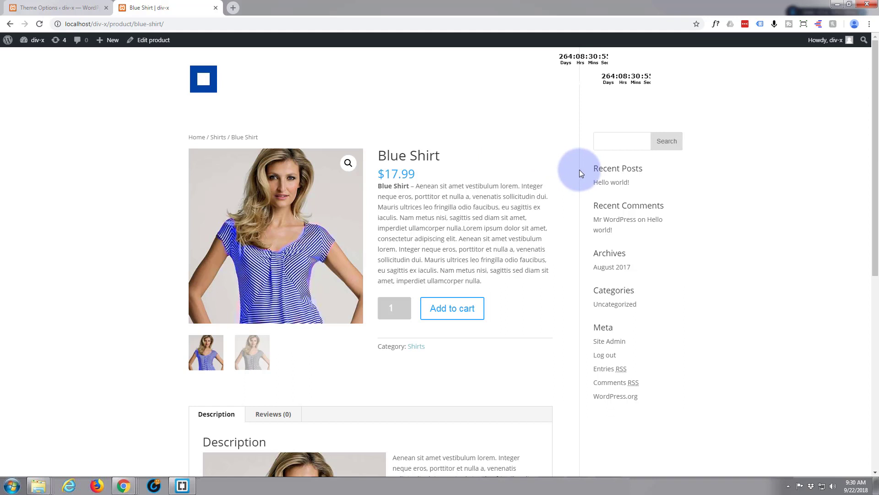
mouse_move(555, 161)
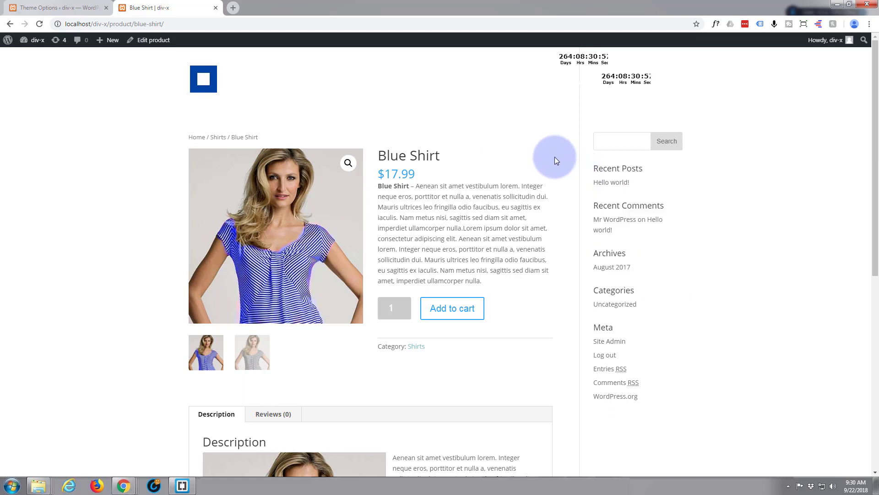
mouse_move(242, 21)
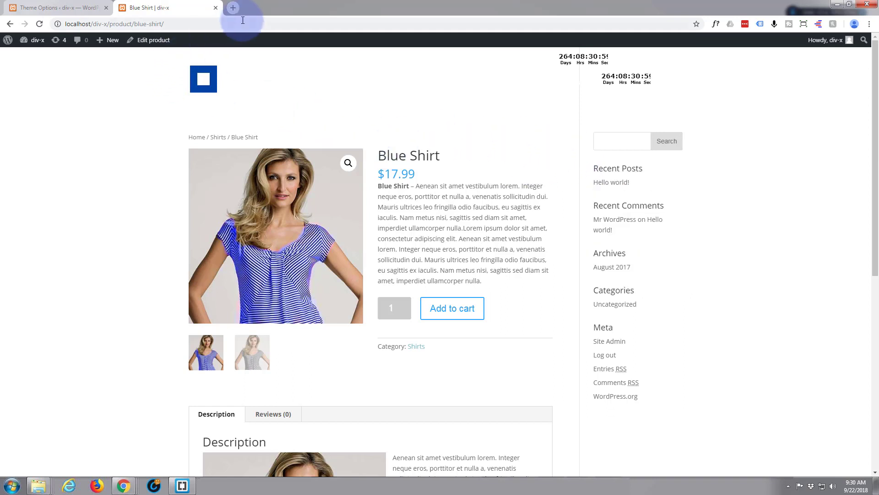
mouse_move(452, 101)
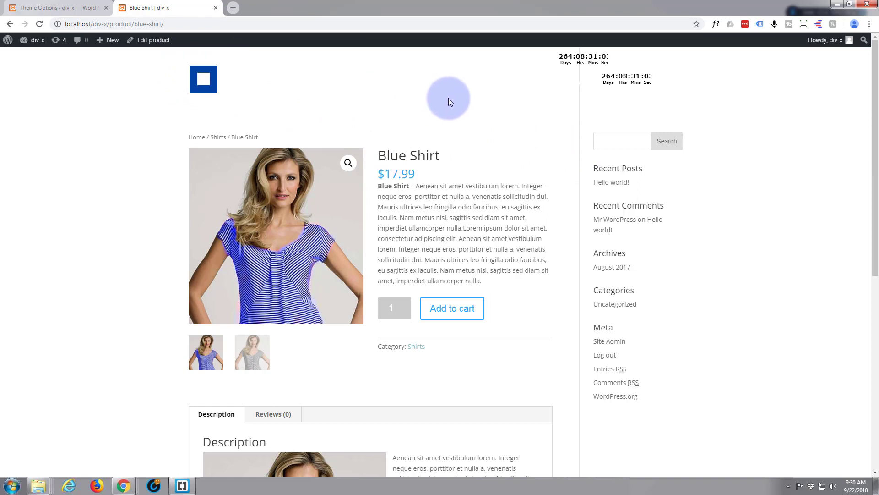
- Open Chrome DevTools on the Blue Shirt product page, inspecting div#left-area and its styles
key(F12)
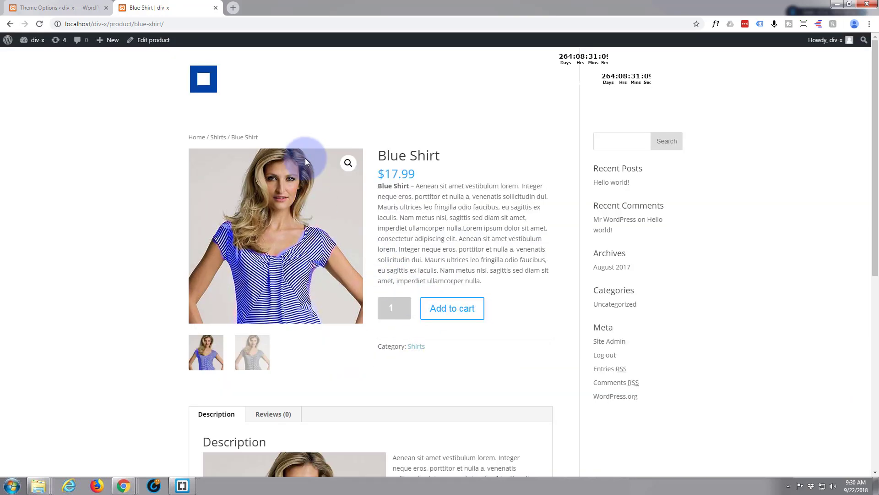
mouse_move(579, 163)
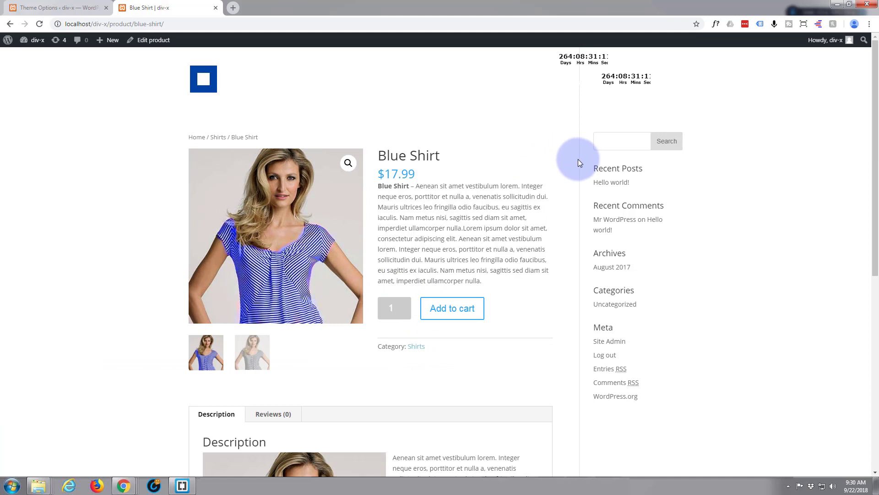
right_click(580, 163)
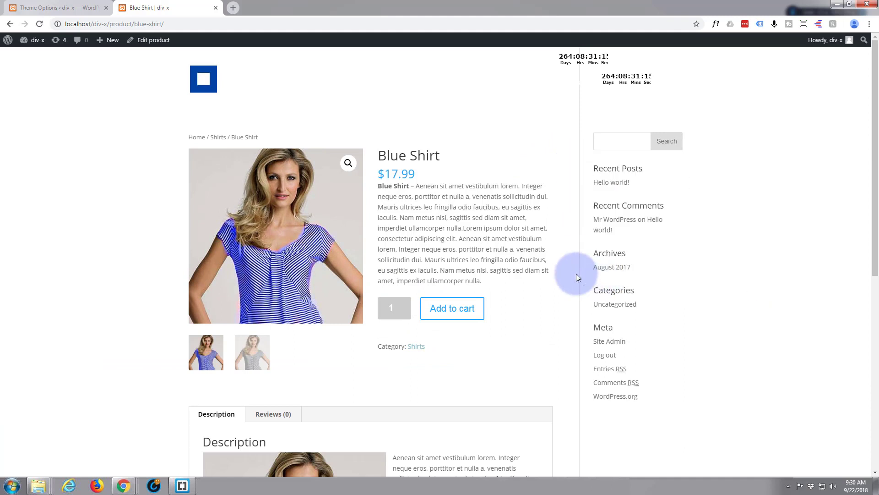
key(F12)
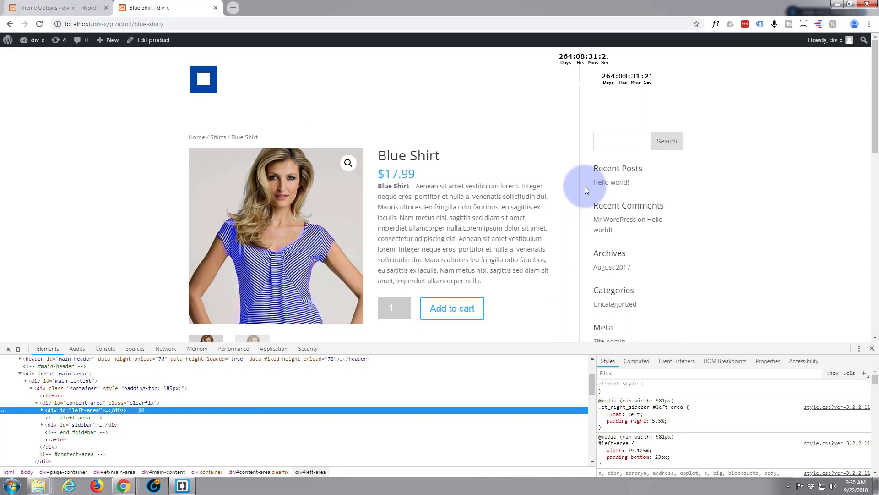
mouse_move(573, 185)
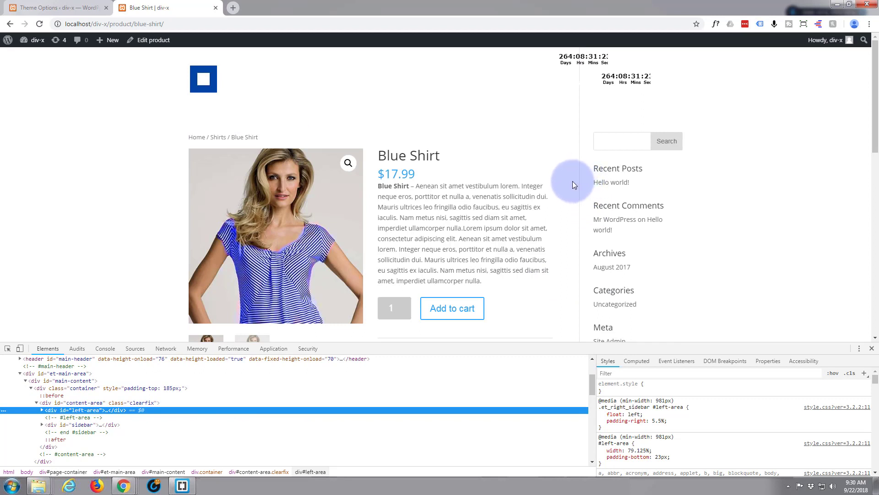
mouse_move(352, 129)
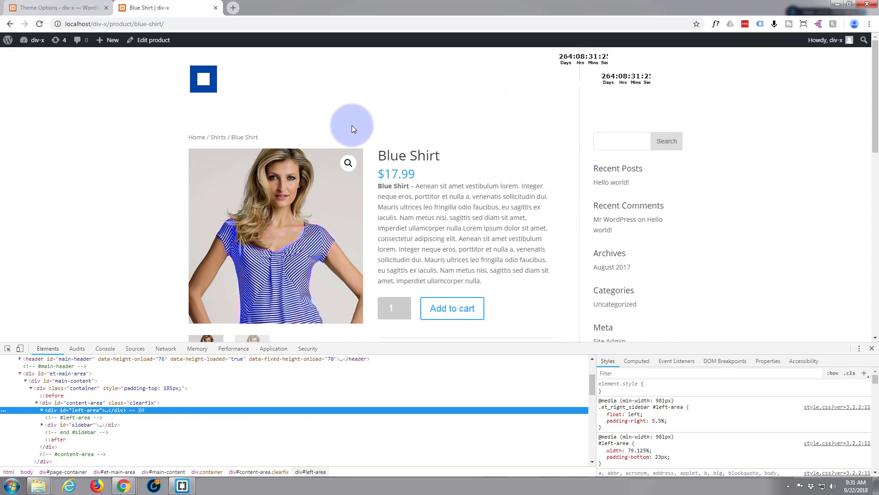
mouse_move(562, 117)
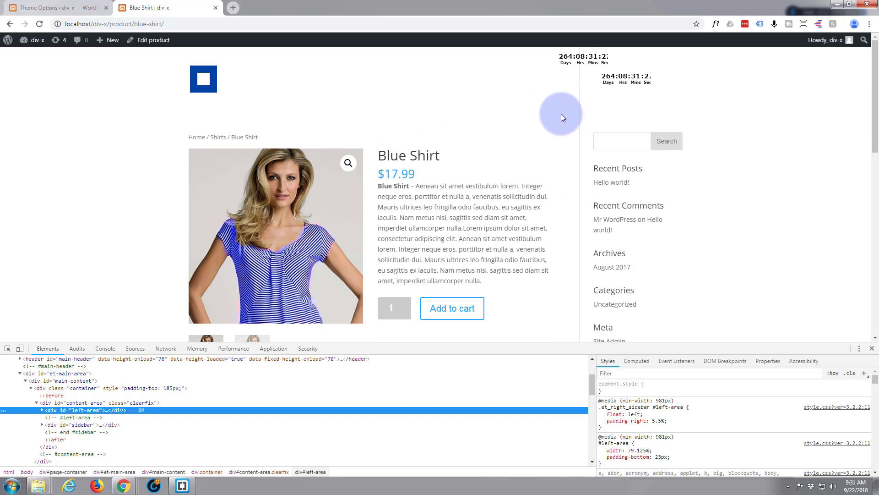
mouse_move(571, 211)
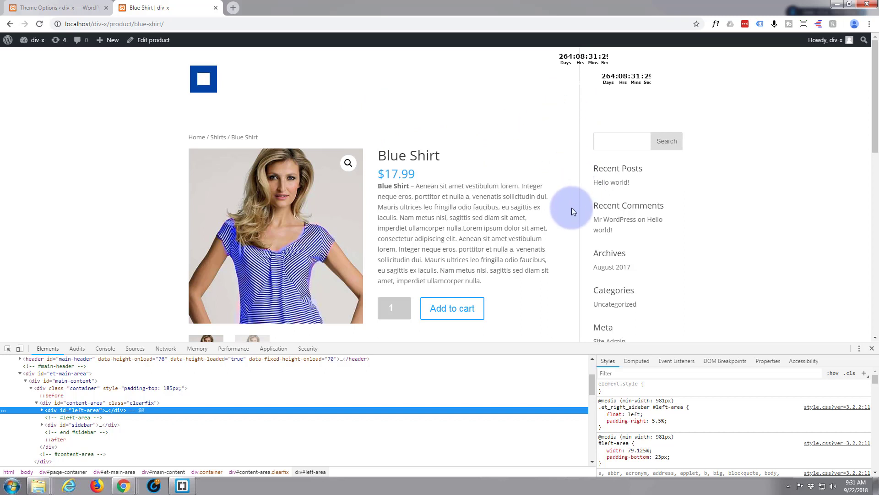
mouse_move(679, 258)
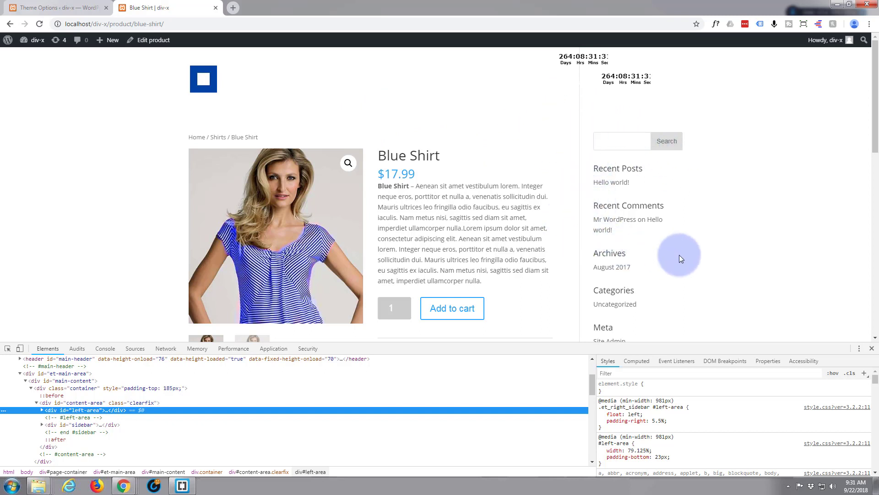
mouse_move(244, 395)
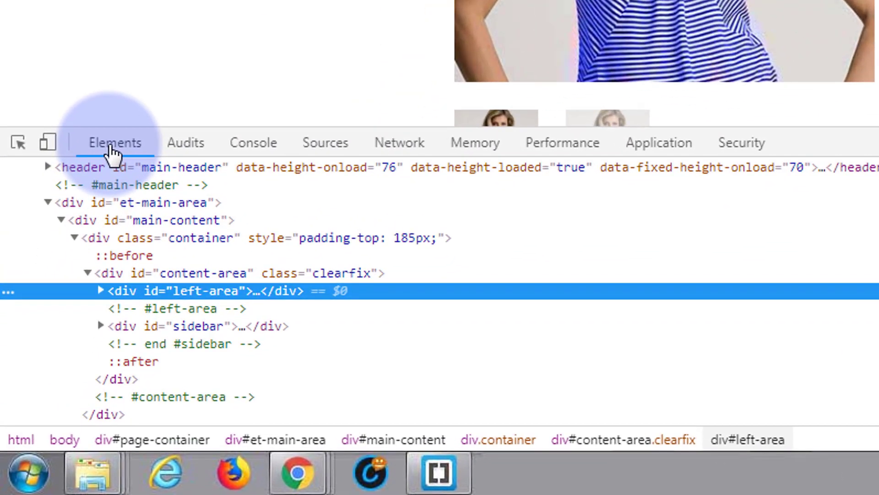
mouse_move(305, 168)
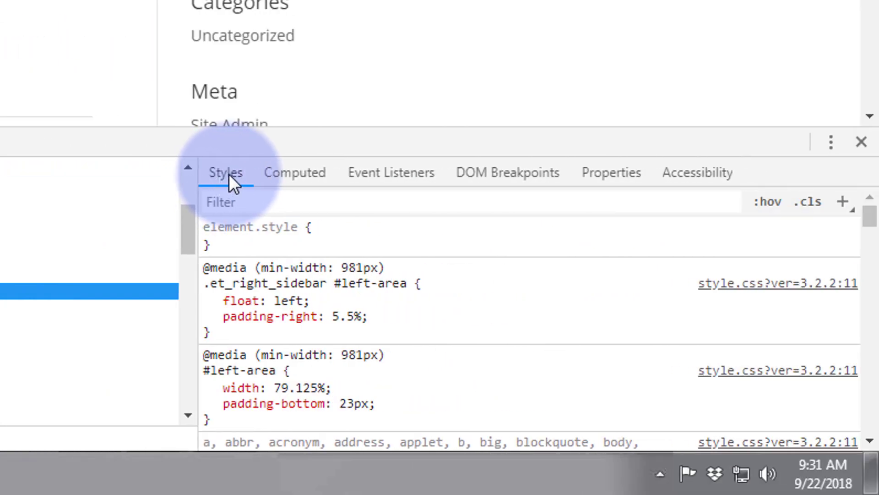
mouse_move(814, 179)
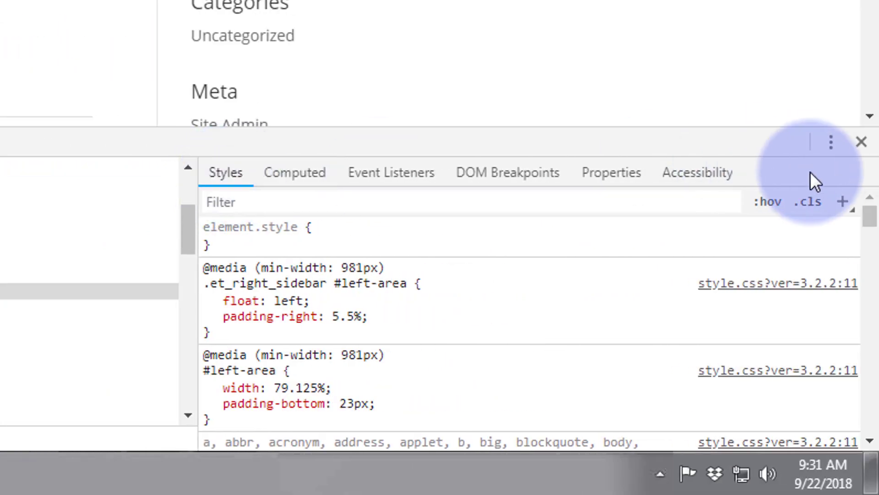
mouse_move(777, 179)
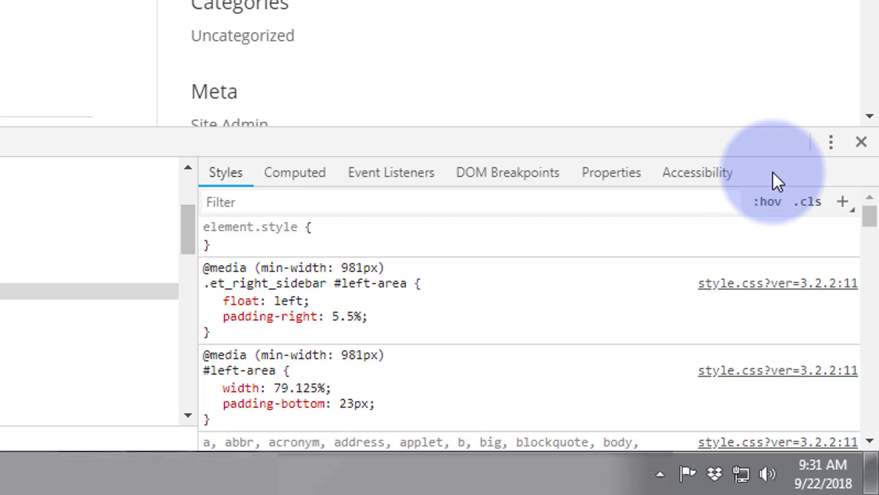
mouse_move(831, 142)
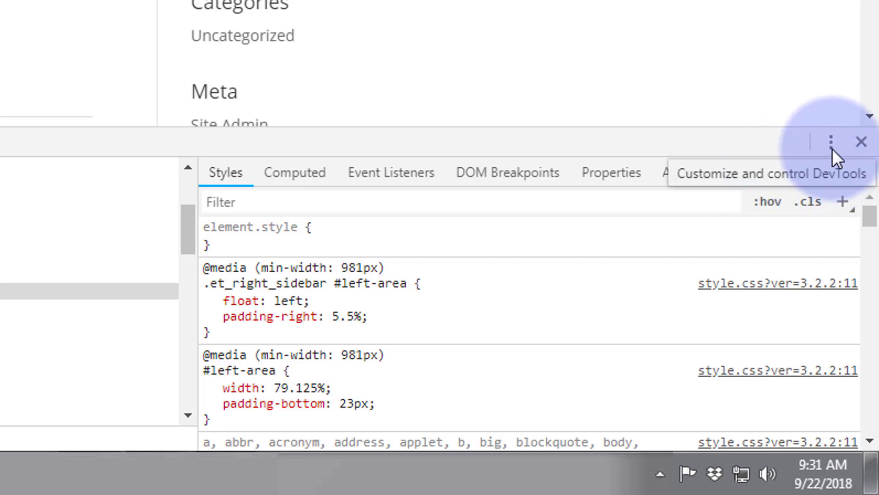
click(831, 142)
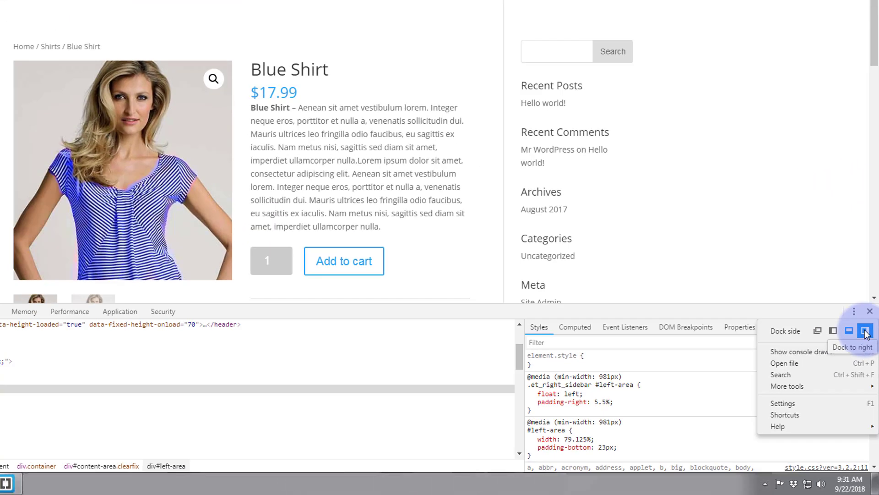
click(865, 330)
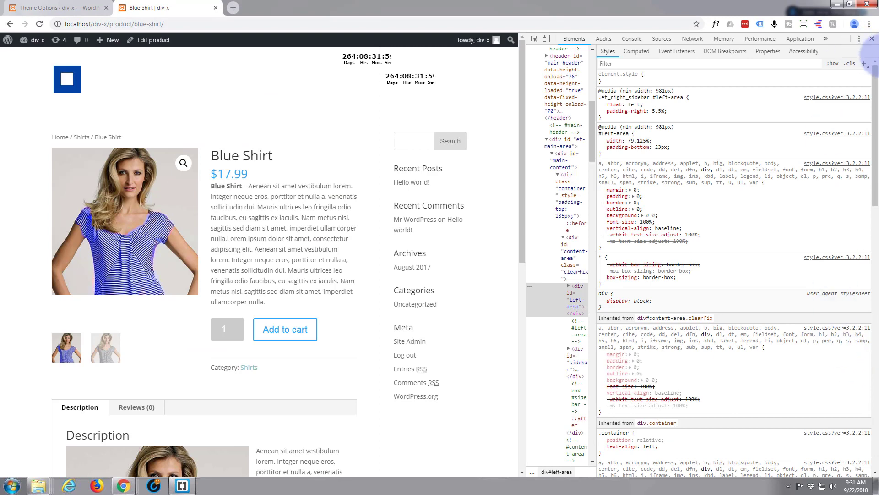
click(861, 38)
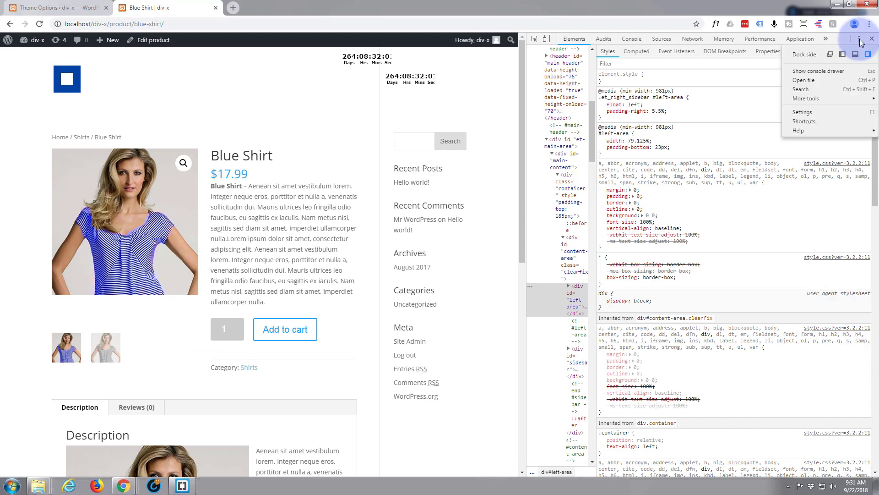
mouse_move(842, 54)
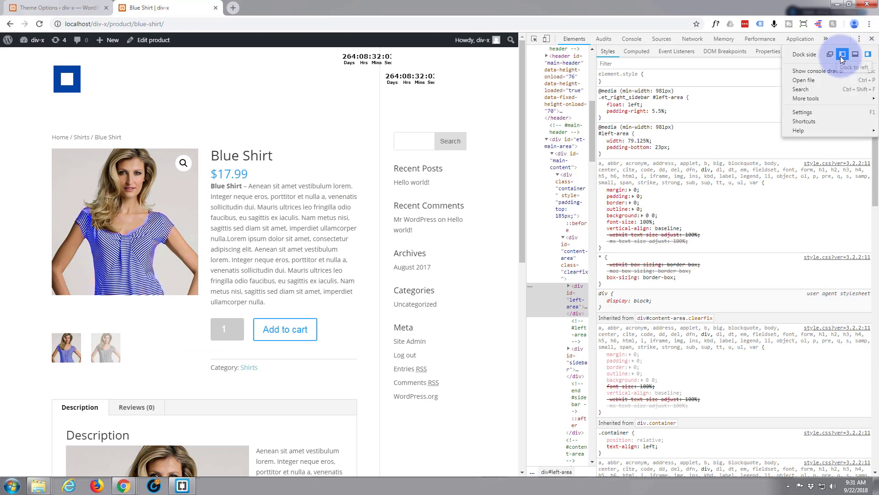
click(831, 54)
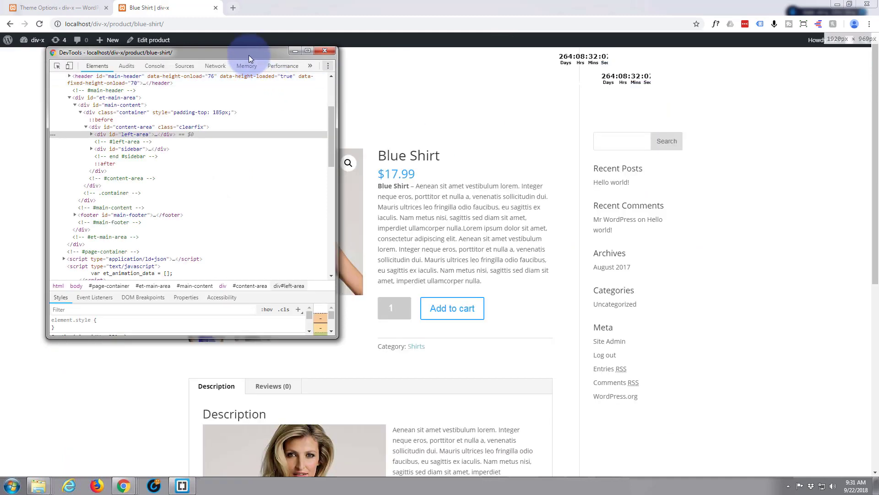
click(329, 68)
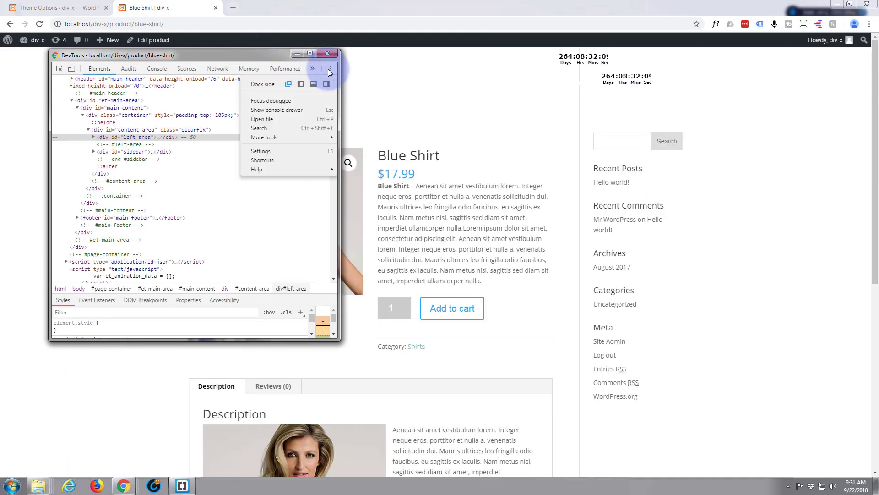
click(328, 55)
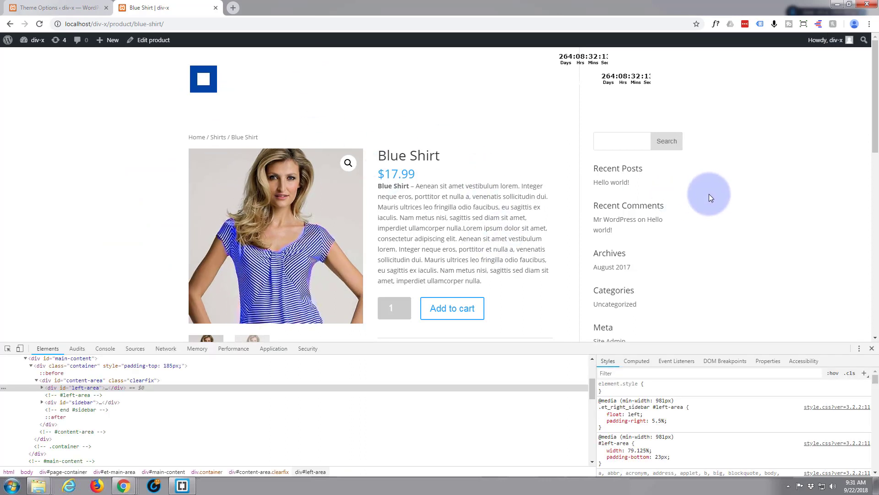
mouse_move(543, 207)
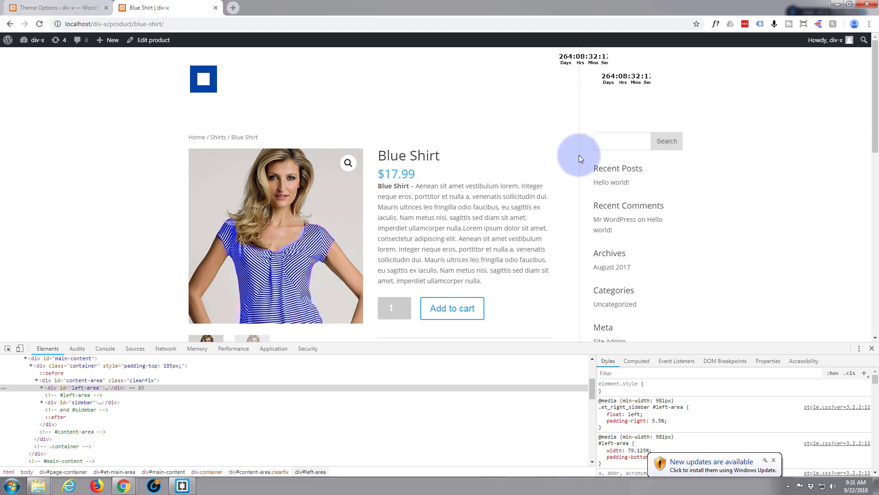
mouse_move(571, 168)
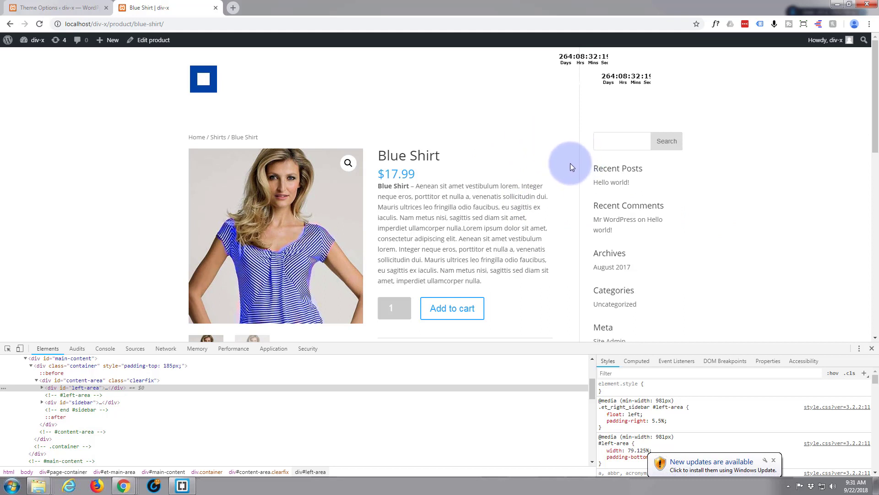
mouse_move(555, 155)
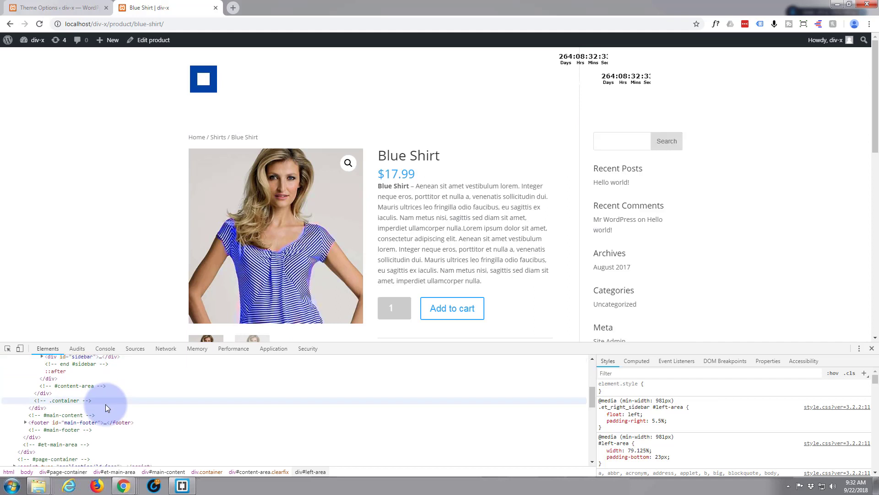
- Scroll down the Elements tree toward the div#sidebar node
scroll(down, 3)
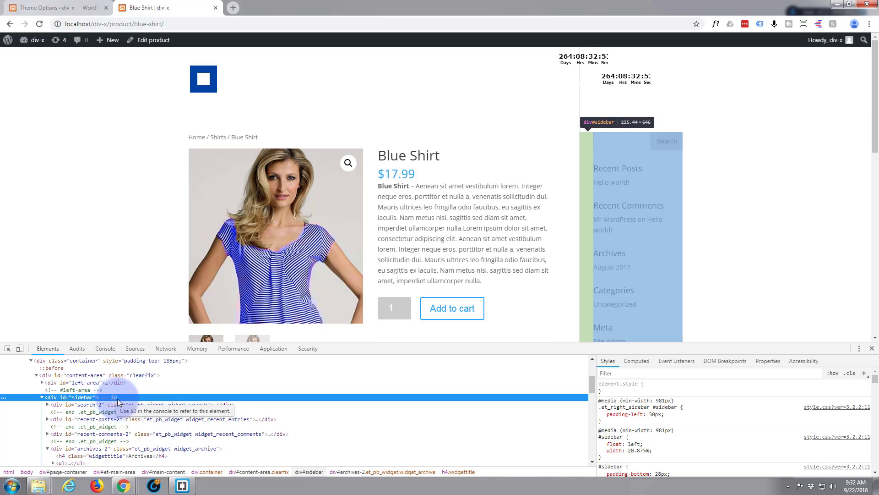
mouse_move(159, 404)
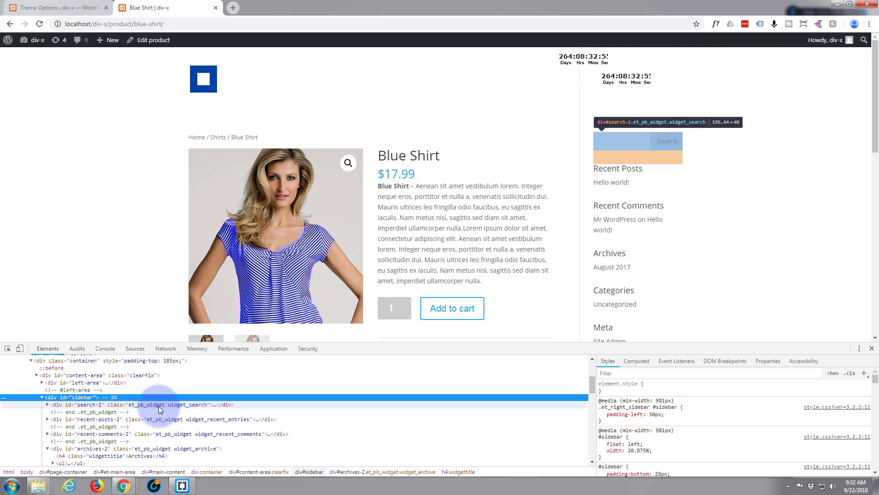
mouse_move(552, 100)
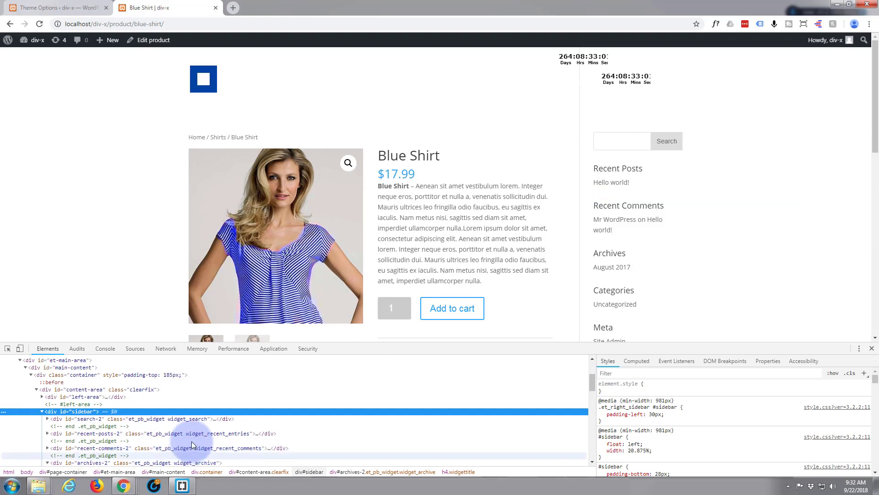
scroll(up, 3)
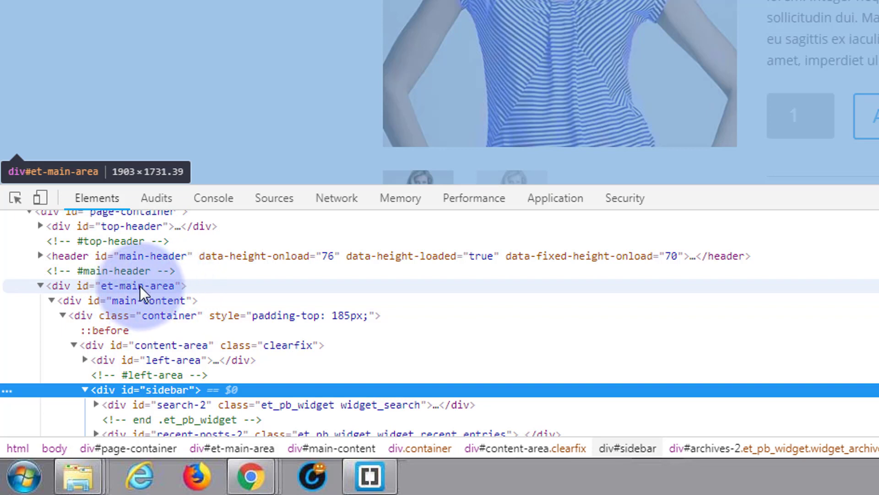
mouse_move(109, 293)
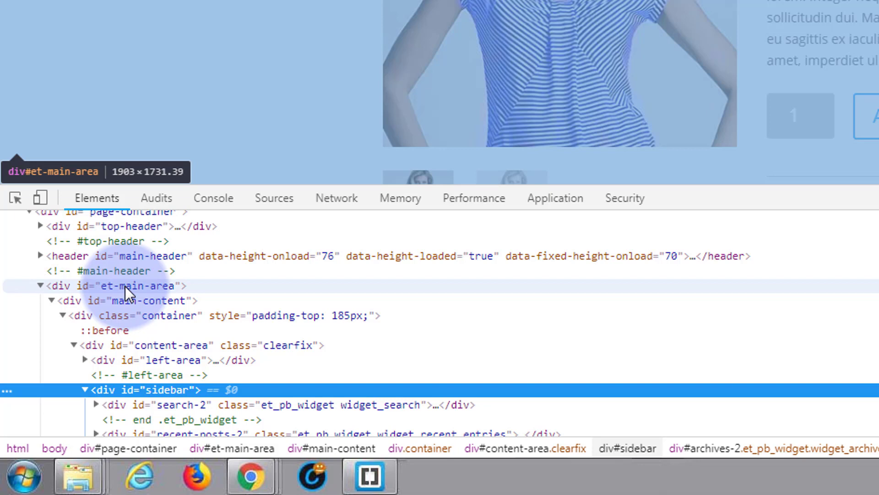
mouse_move(66, 292)
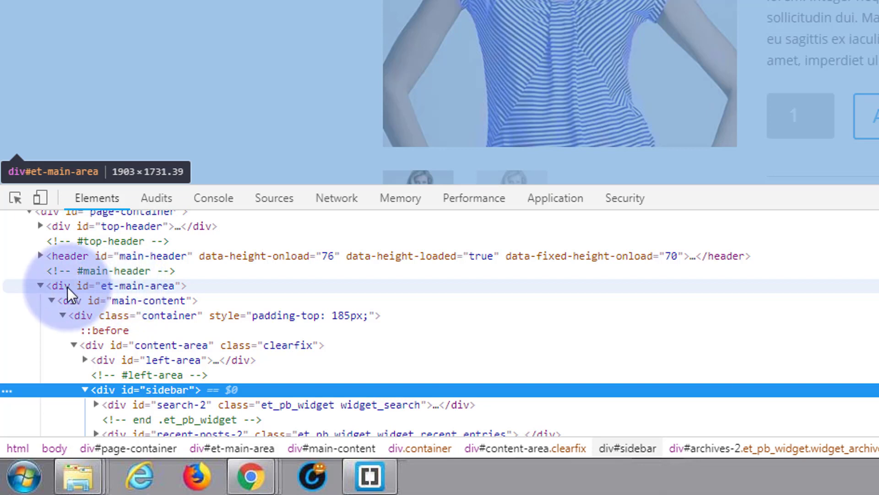
mouse_move(129, 292)
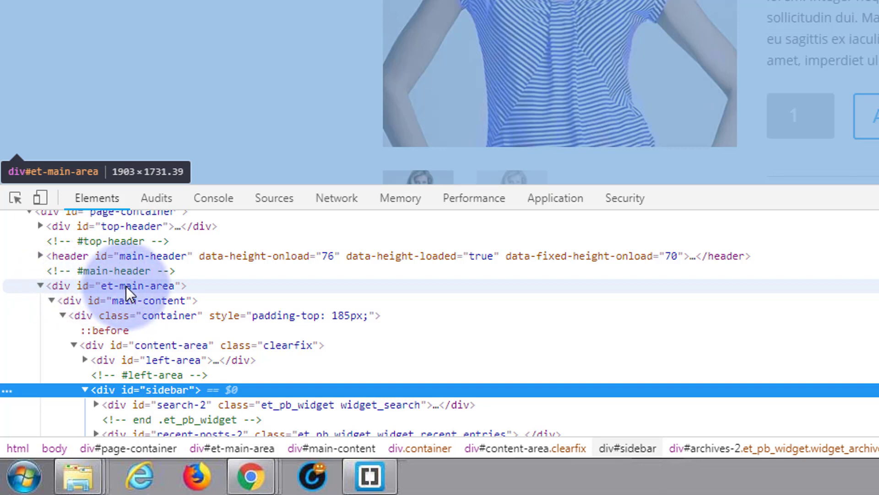
mouse_move(138, 320)
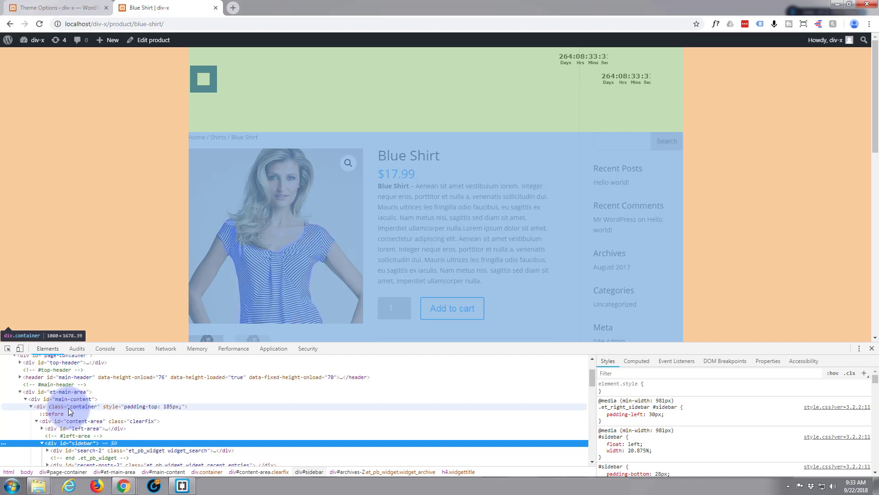
mouse_move(54, 413)
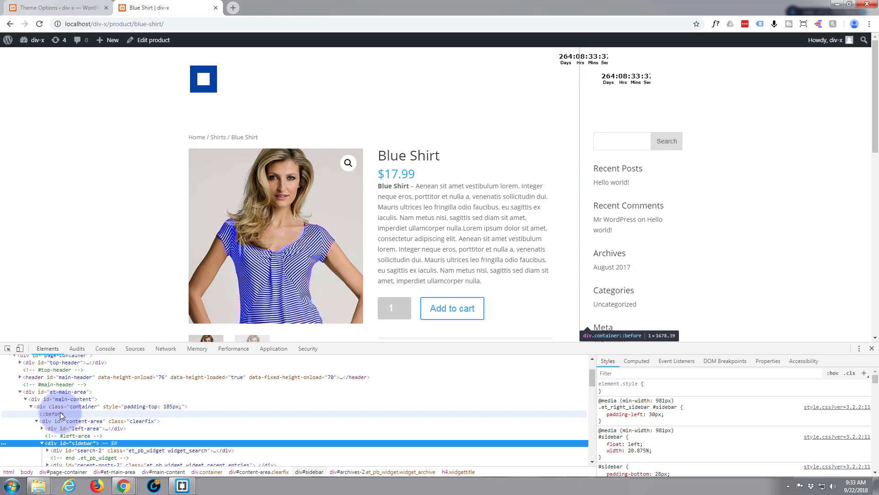
mouse_move(78, 415)
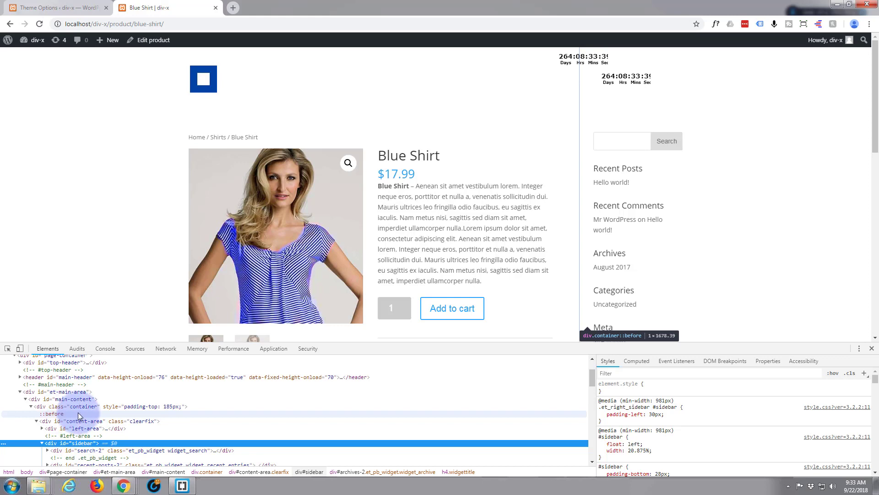
mouse_move(82, 406)
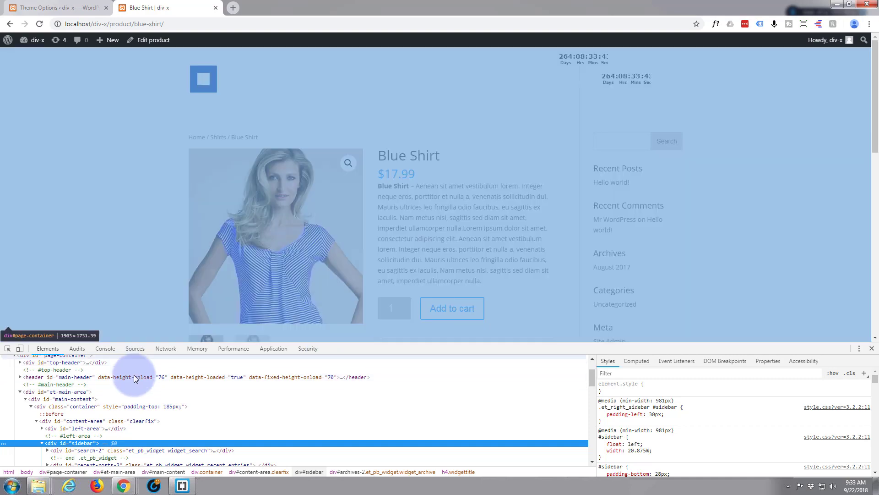
mouse_move(52, 414)
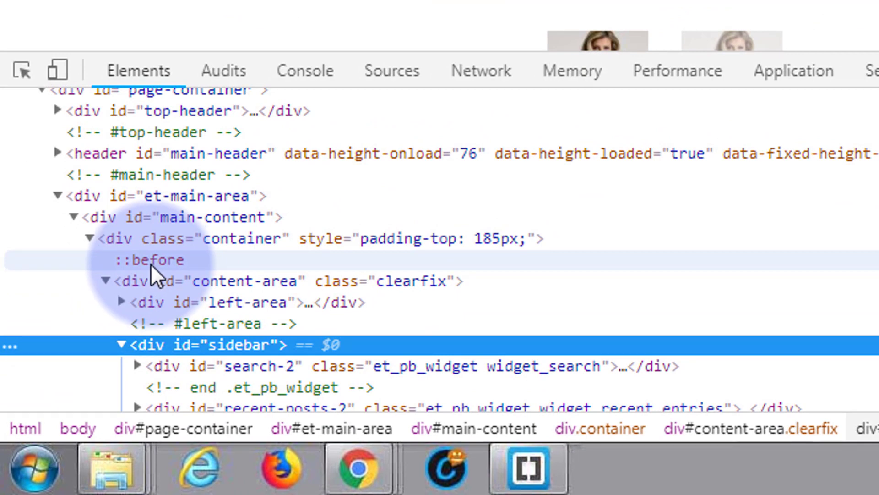
- Select the container's ::before element and scroll to its 1px grey divider rule
click(152, 259)
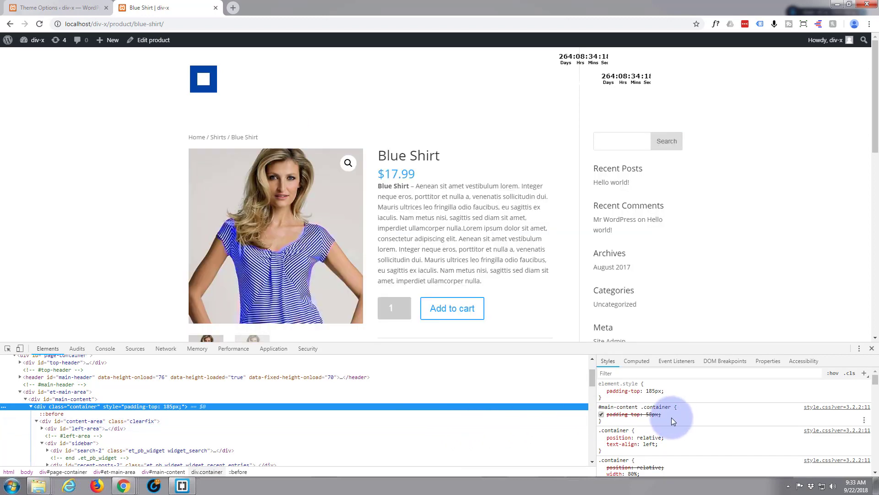
scroll(down, 3)
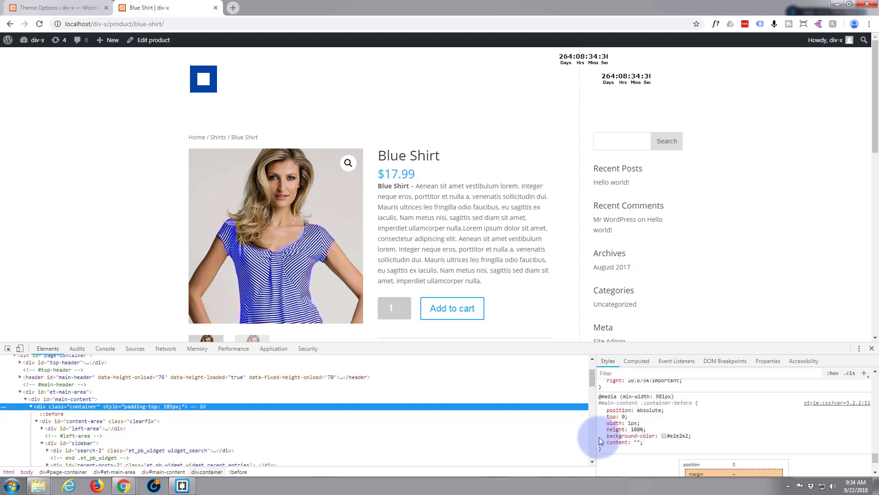
mouse_move(601, 438)
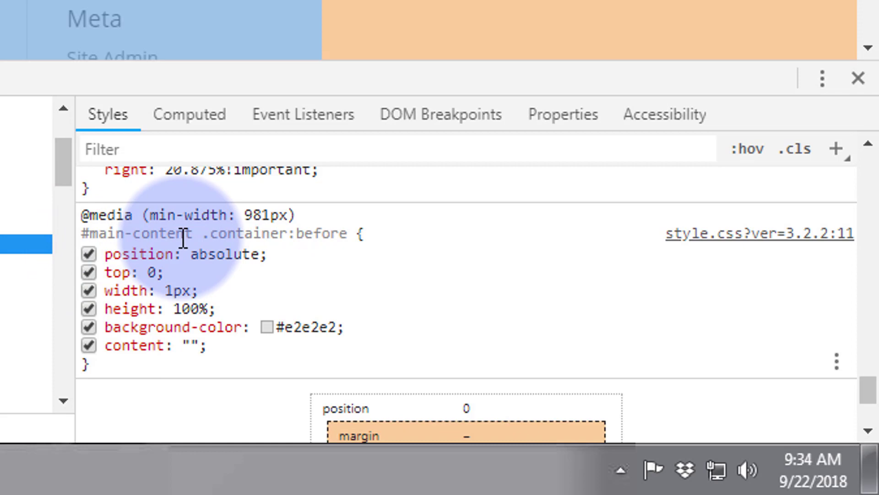
mouse_move(110, 344)
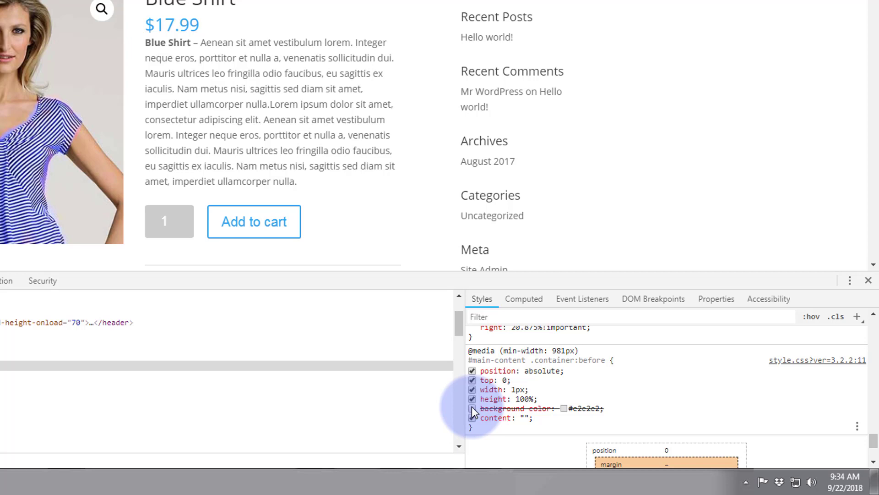
- Re-enable background-color and add an enabled display: none to the .container:before rule
click(472, 408)
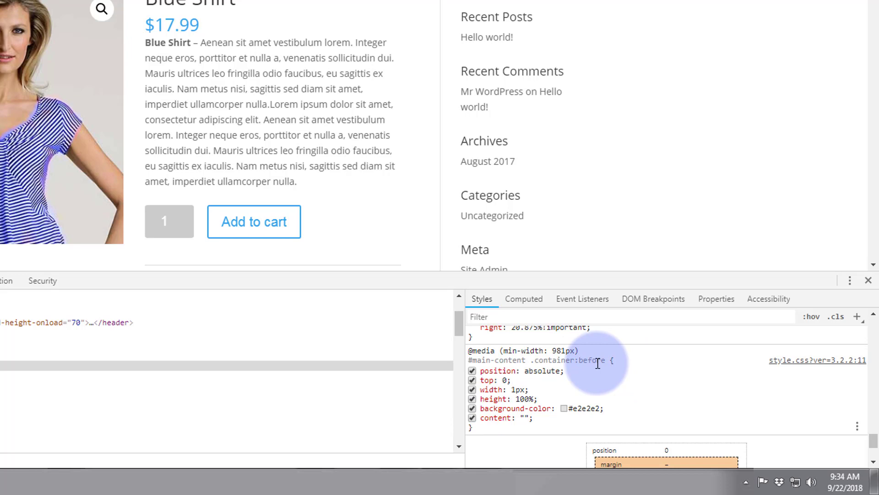
mouse_move(614, 361)
text(display: none;)
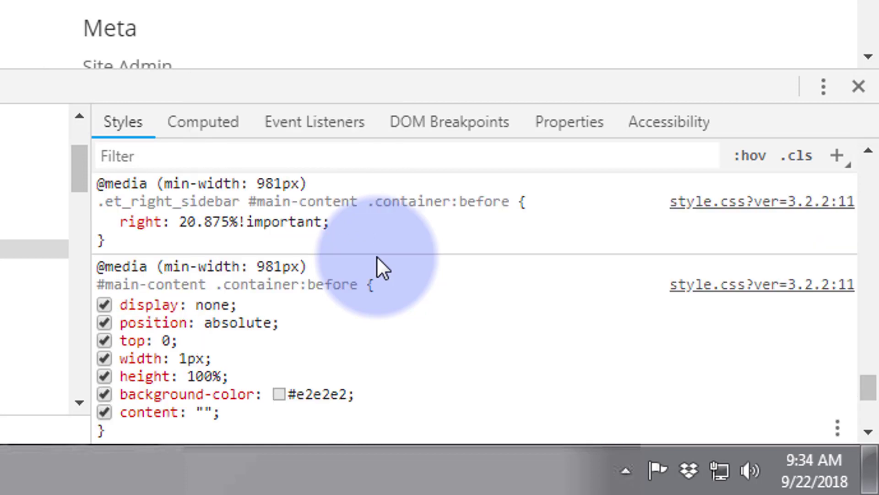
double_click(153, 323)
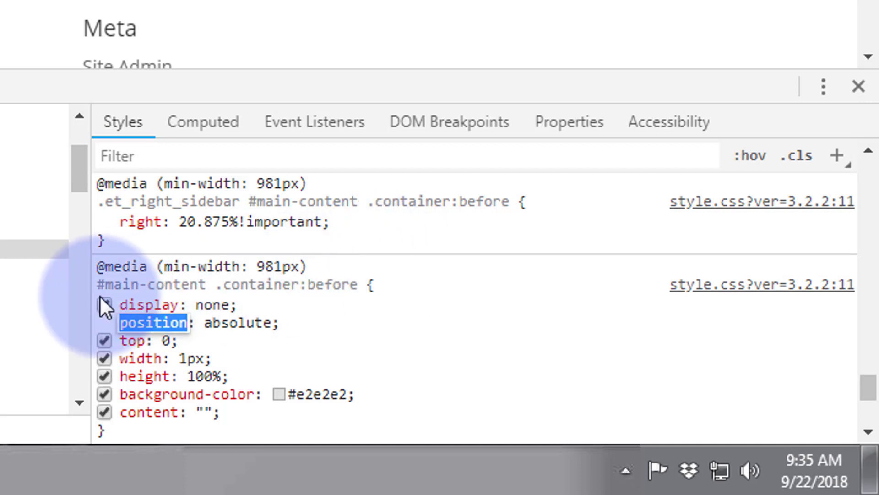
click(104, 305)
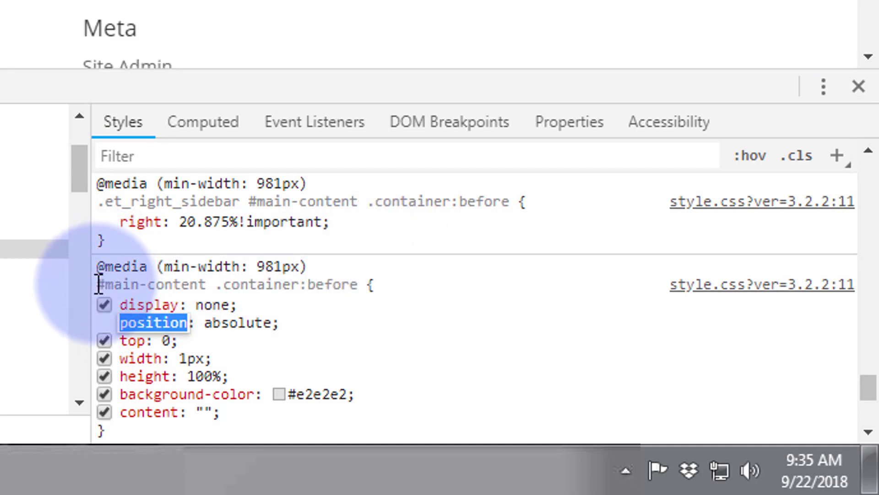
mouse_move(292, 284)
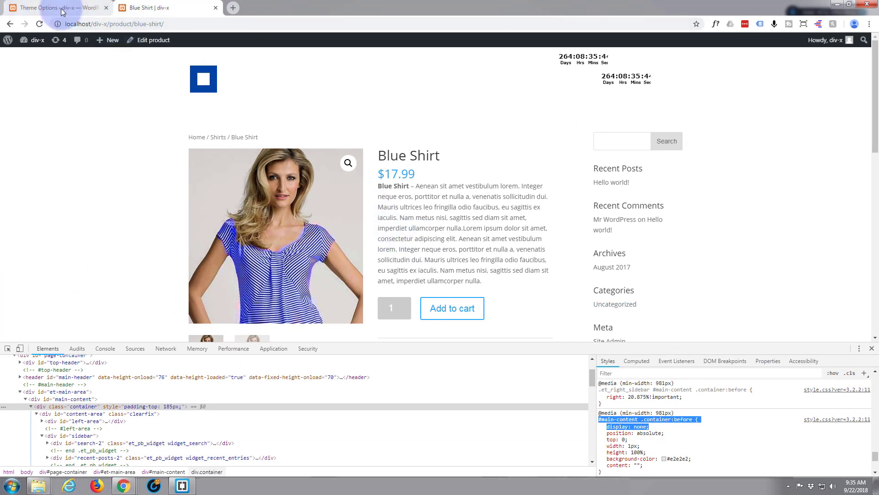
- Switch to Divi Theme Options and scroll to the Custom CSS box's first lines
click(53, 8)
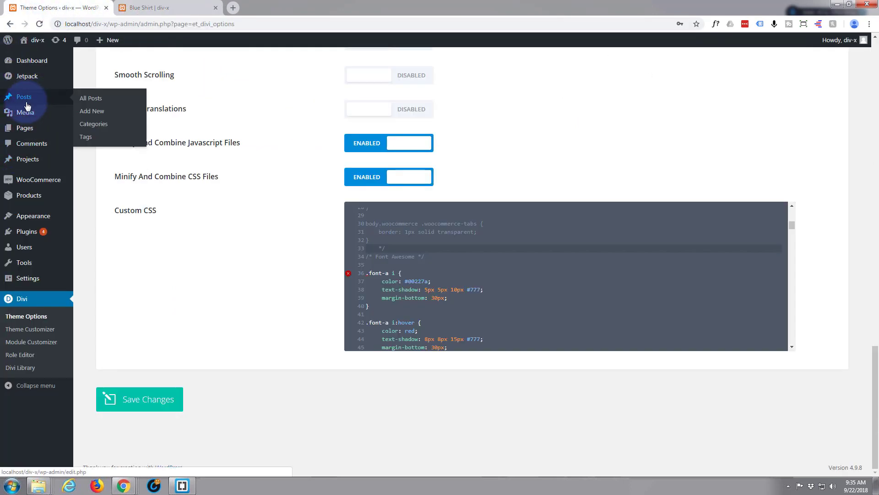
mouse_move(55, 138)
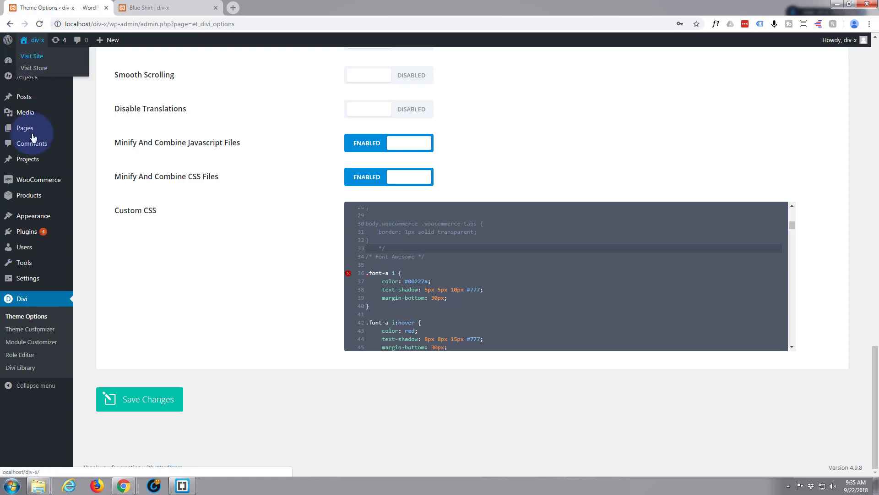
mouse_move(26, 315)
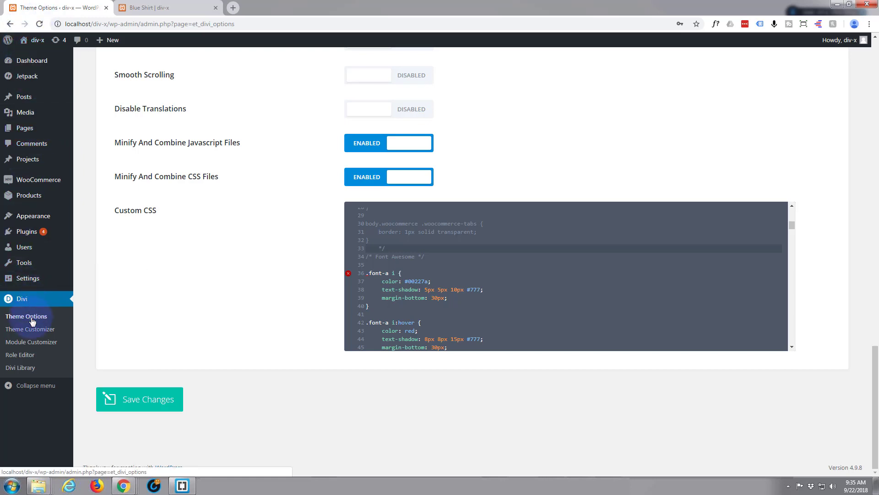
scroll(up, 3)
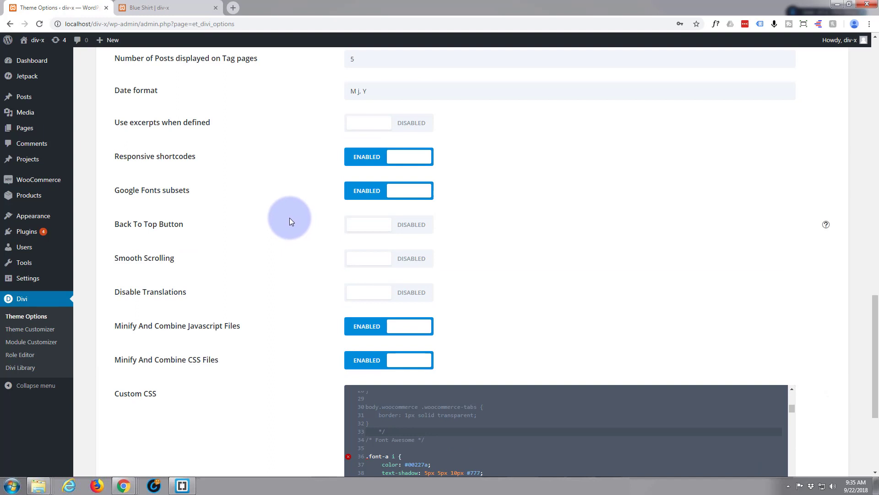
scroll(down, 3)
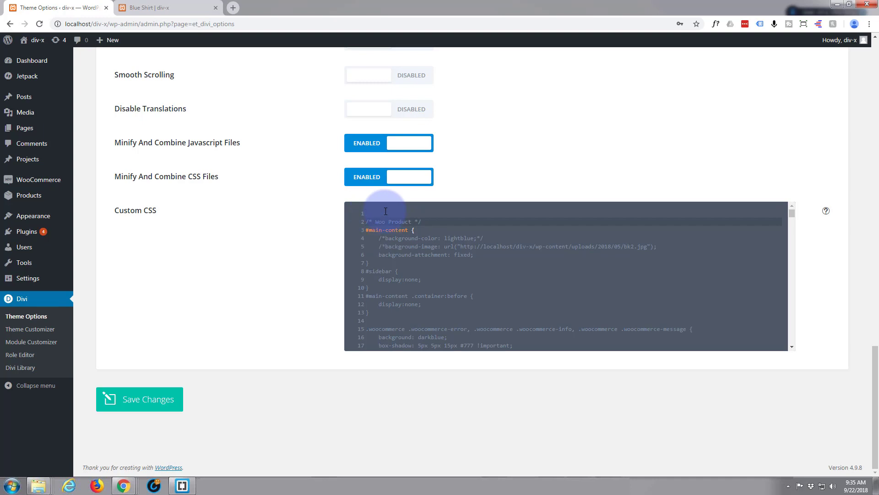
mouse_move(426, 210)
text(?)
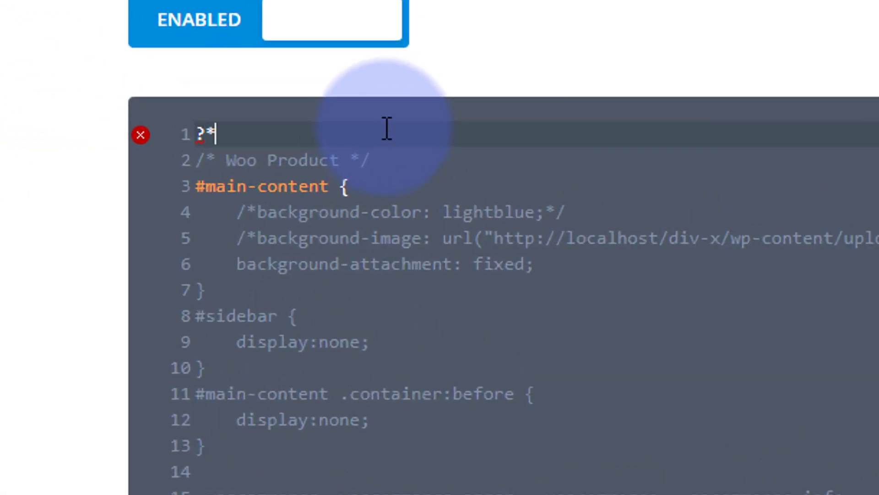
- Add a 'Remove Sidebar' comment and a #main-content .container:before { display: none; } rule
text(*/)
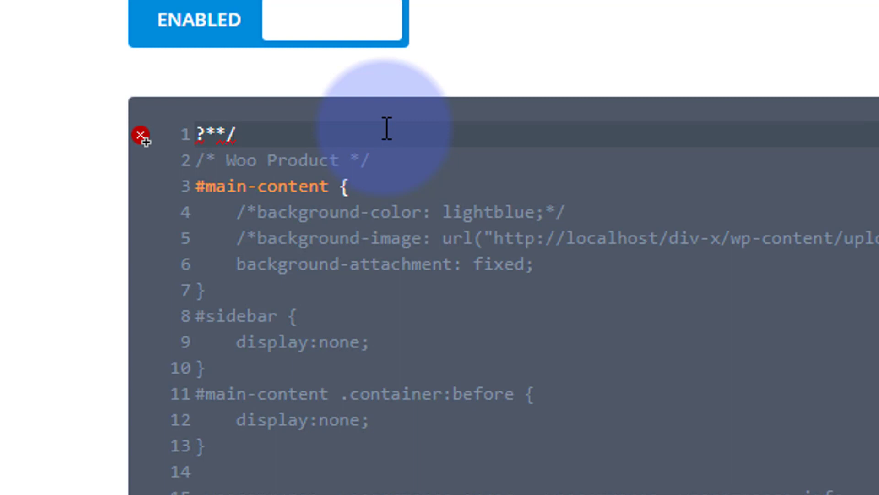
key(Backspace)
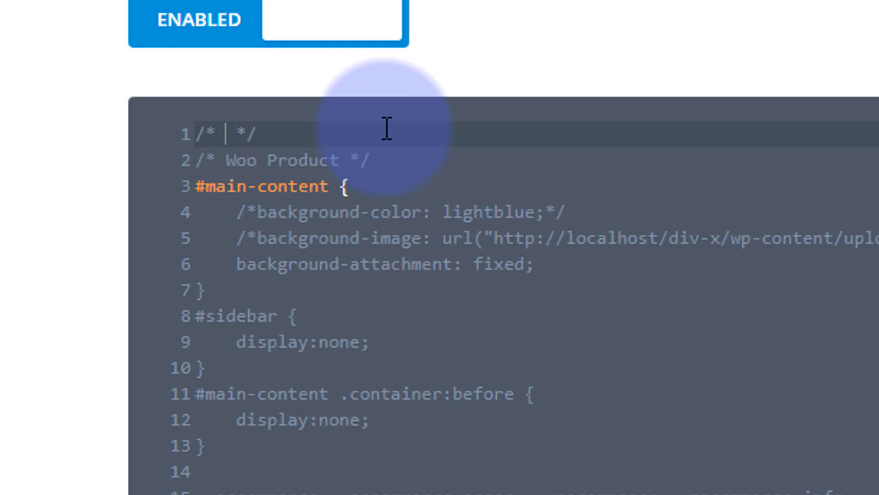
text(RemoveS)
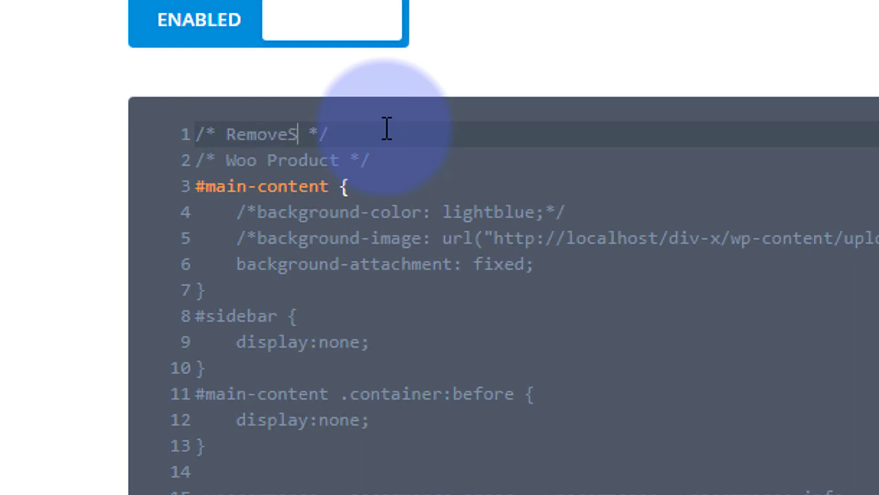
text(idebar)
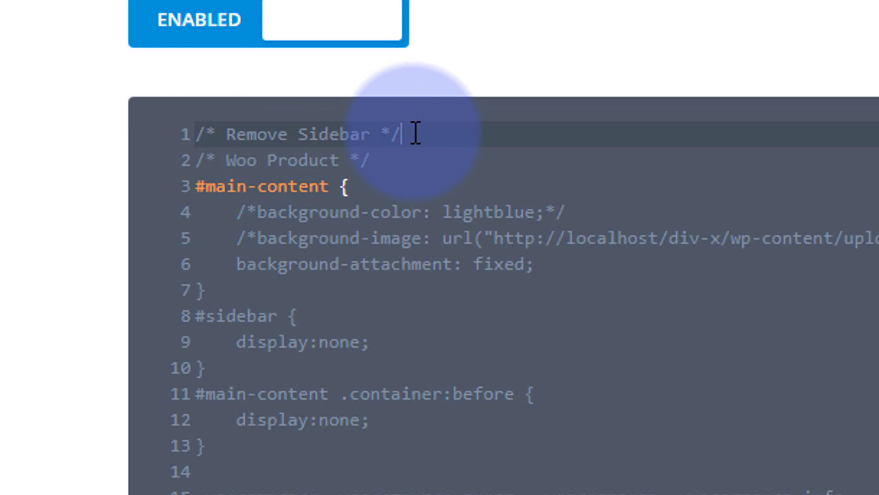
key(Enter)
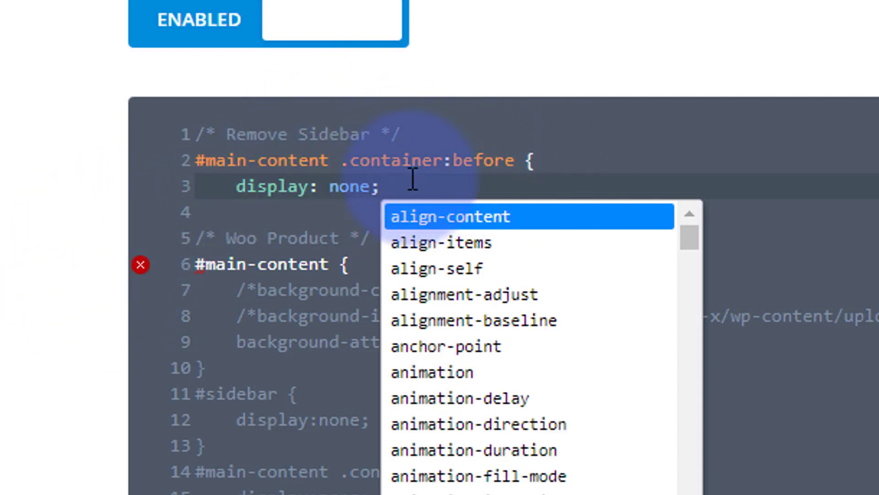
mouse_move(443, 184)
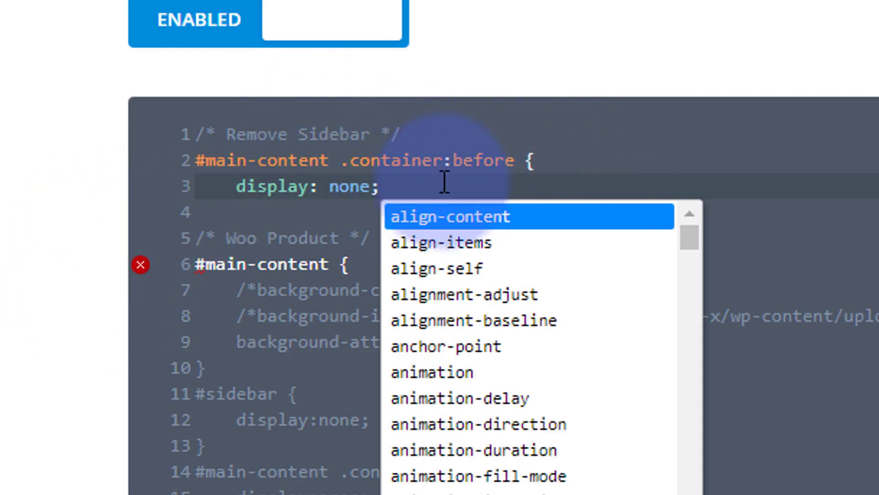
key(Escape)
text(})
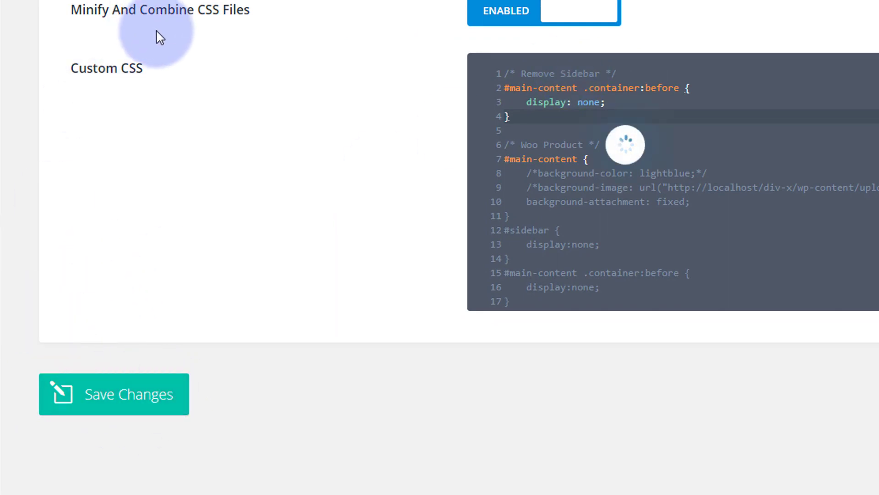
- Save the Custom CSS, then reload the Blue Shirt product page to check the divider
click(114, 393)
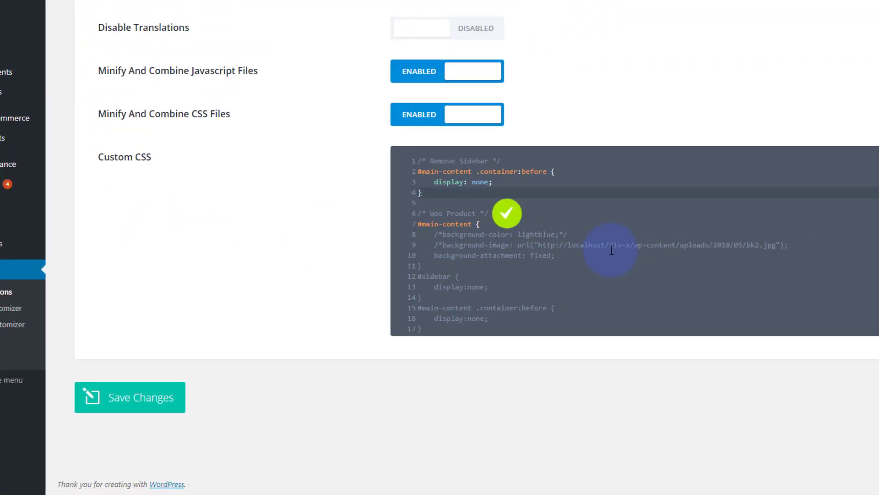
click(162, 8)
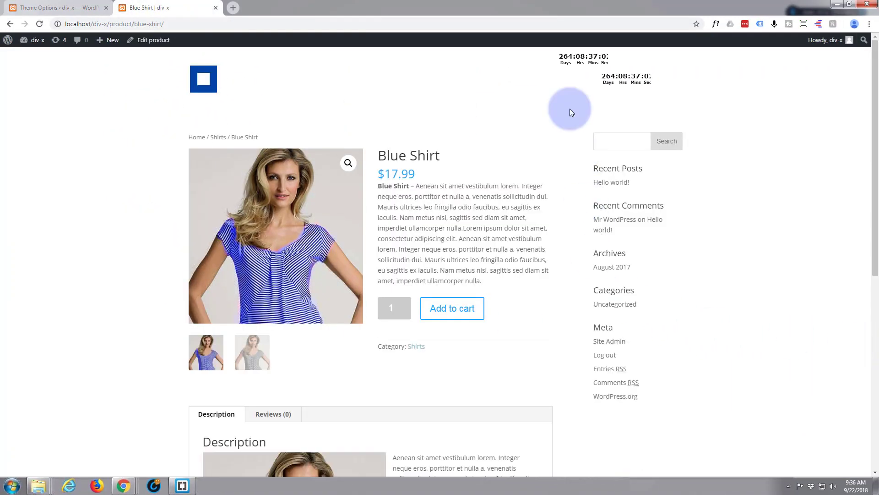
mouse_move(565, 420)
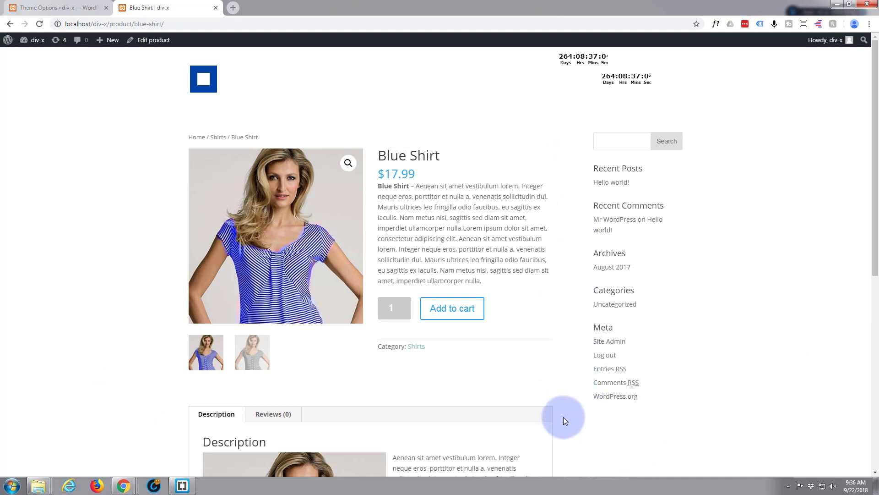
click(40, 24)
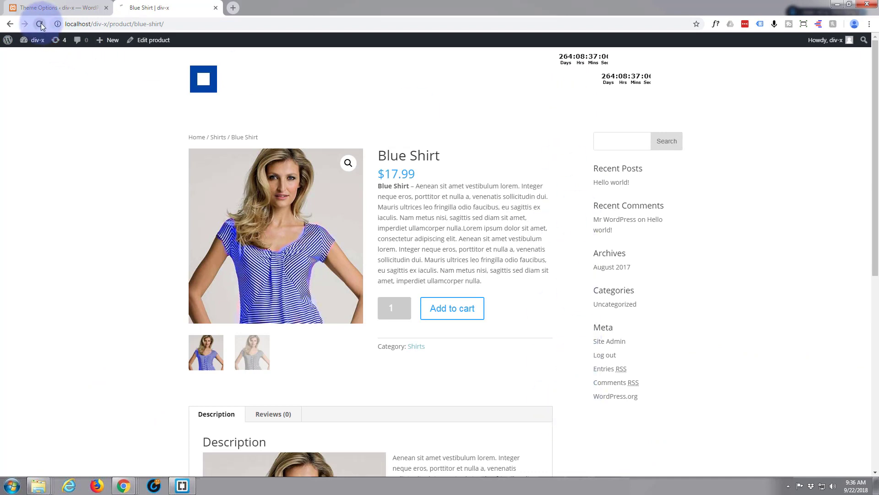
click(40, 23)
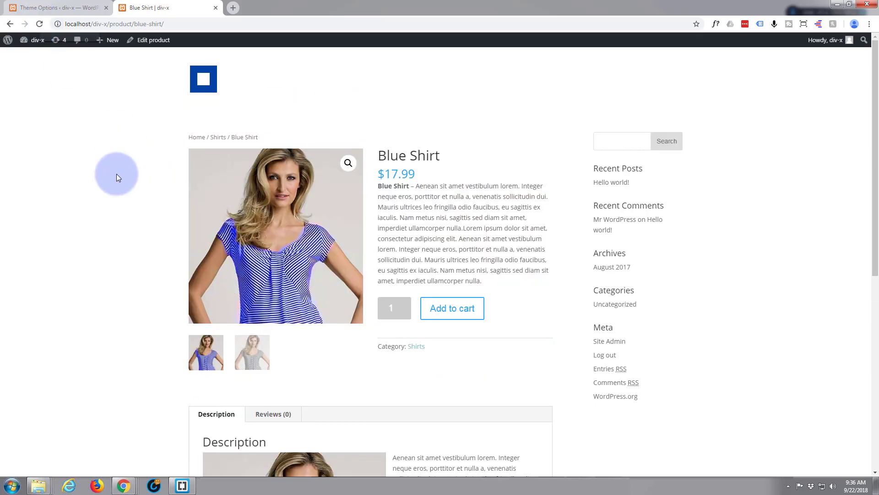
scroll(up, 3)
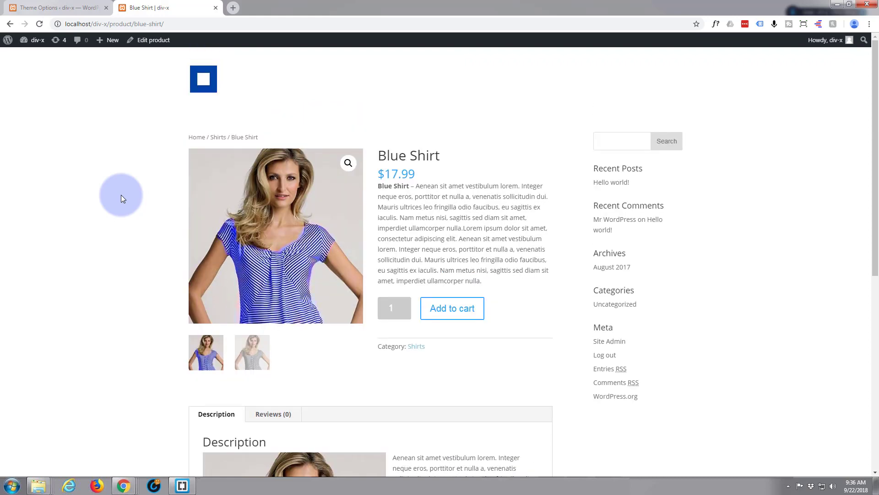
mouse_move(580, 265)
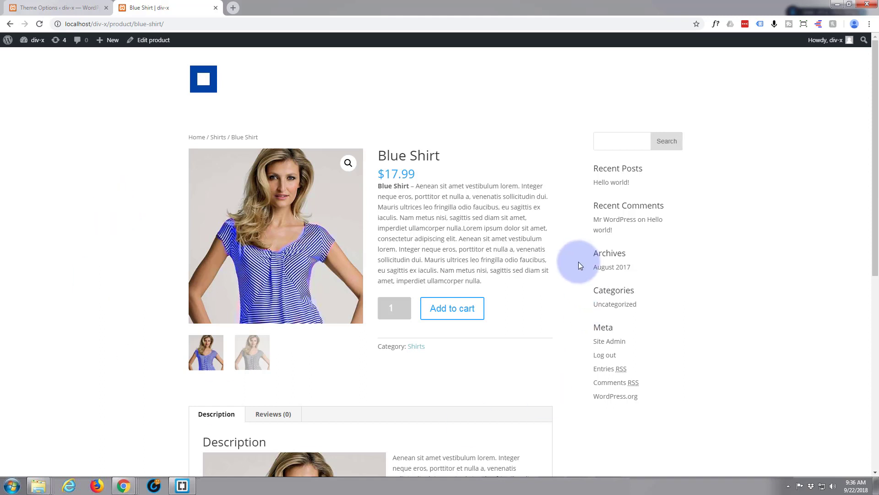
mouse_move(605, 98)
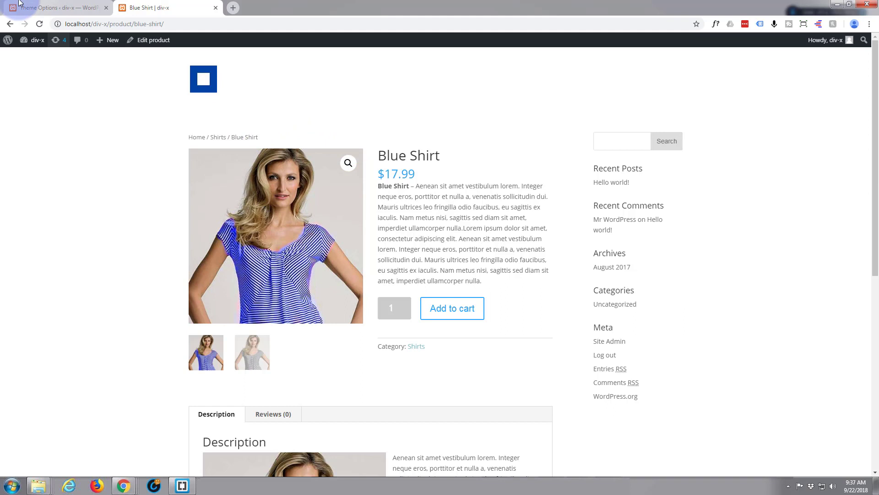
- From Divi Theme Options, launch the Divi Theme Customizer
click(53, 7)
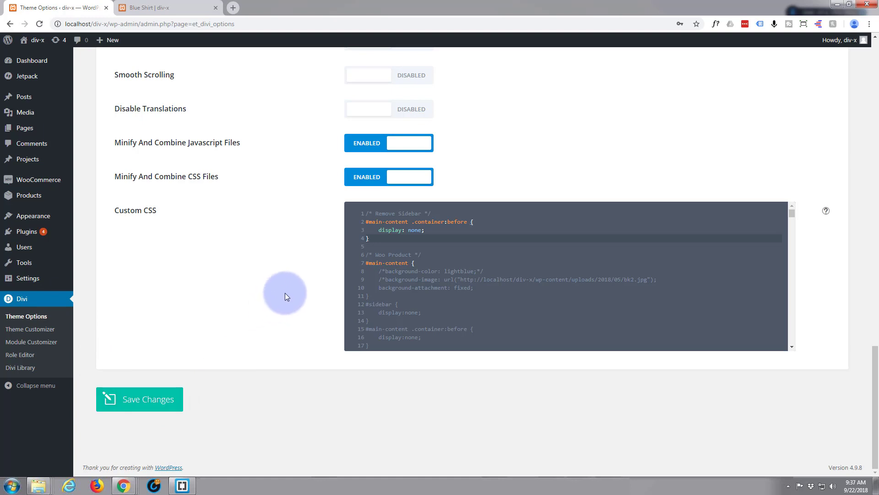
mouse_move(305, 240)
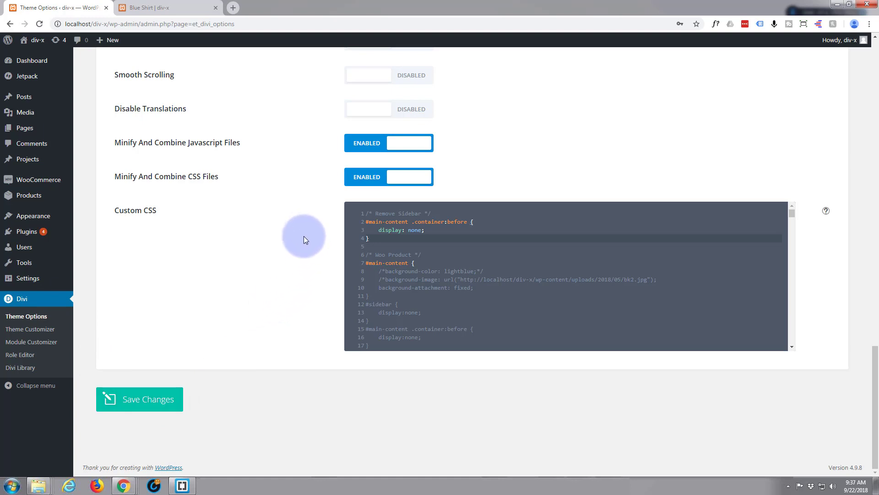
mouse_move(293, 262)
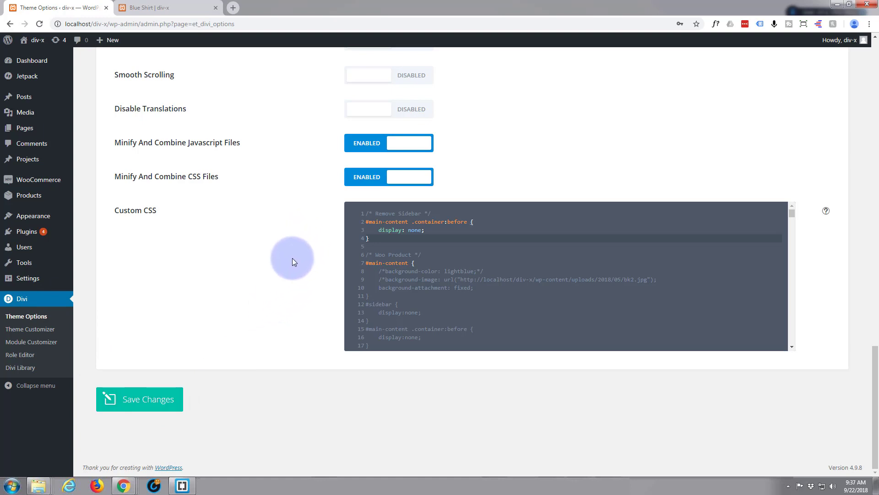
mouse_move(308, 298)
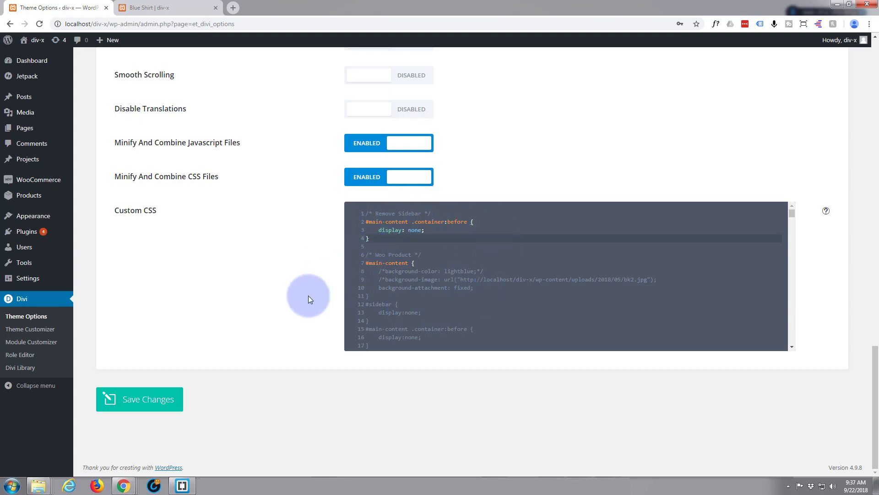
mouse_move(66, 303)
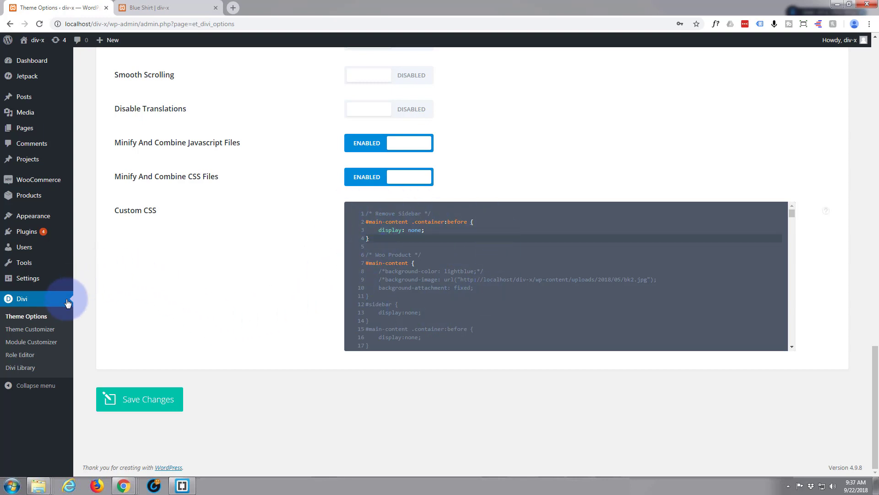
mouse_move(30, 329)
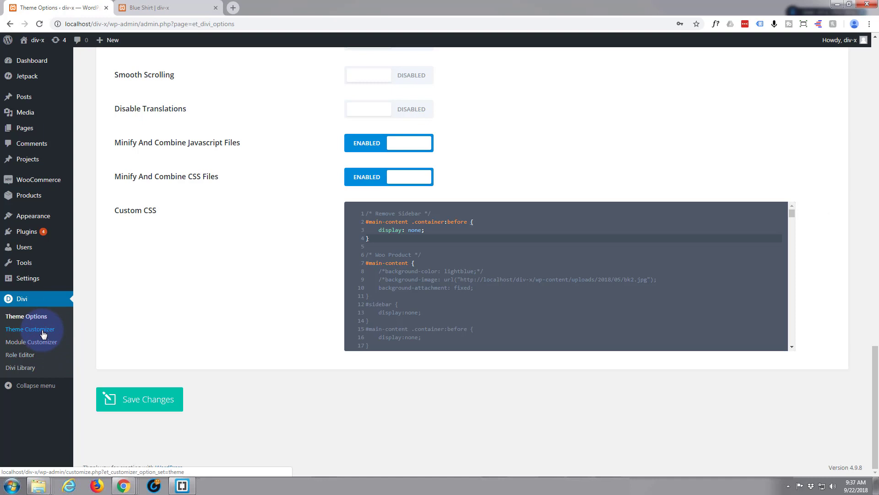
click(30, 329)
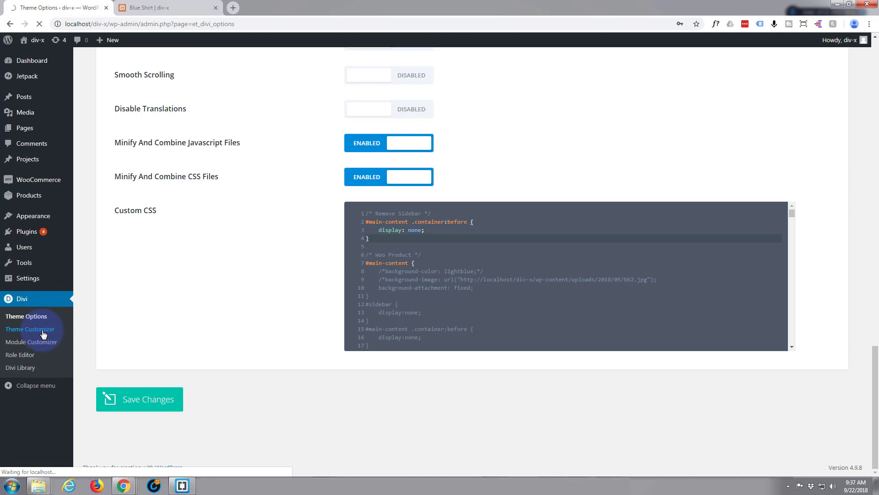
click(30, 329)
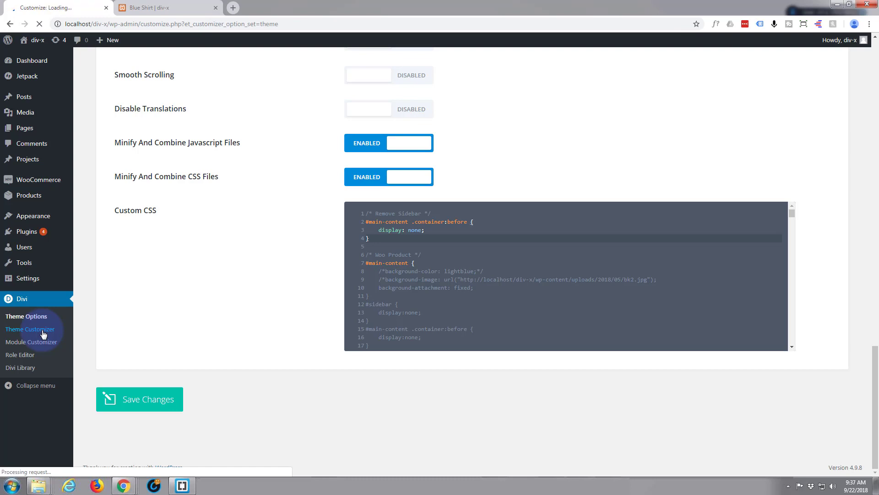
click(29, 329)
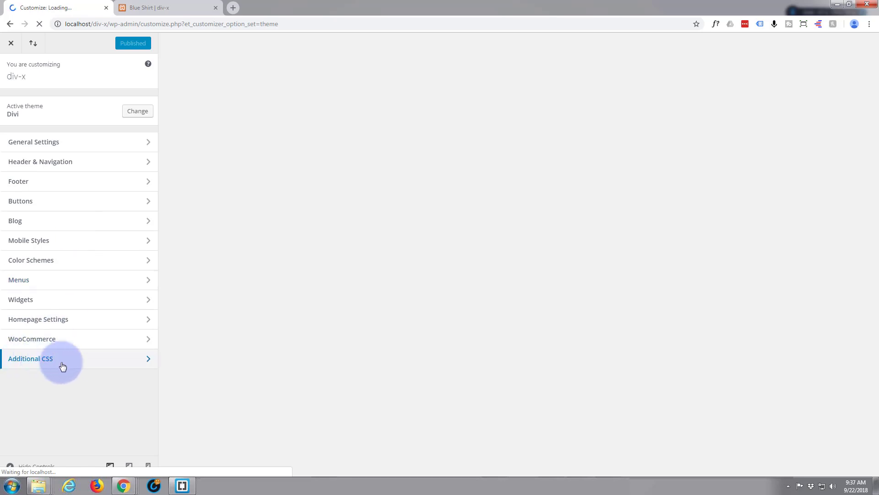
- Review Additional CSS, which flags one error, then exit the customizer
click(31, 358)
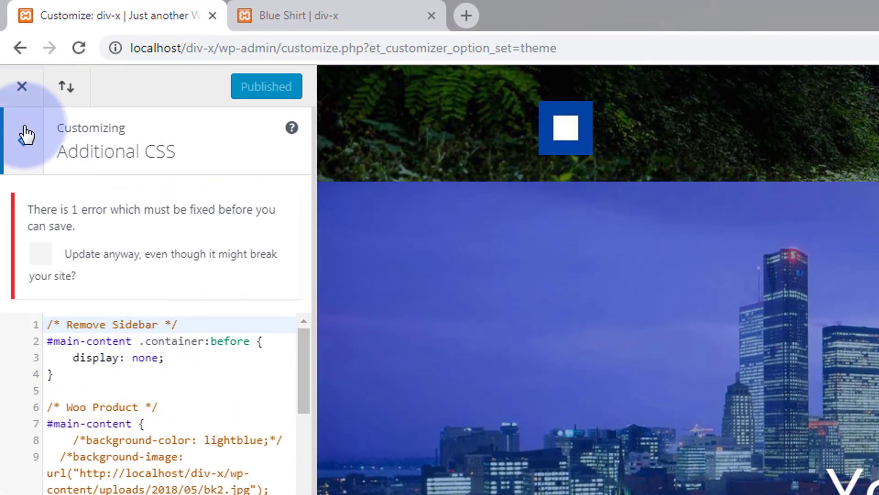
click(22, 129)
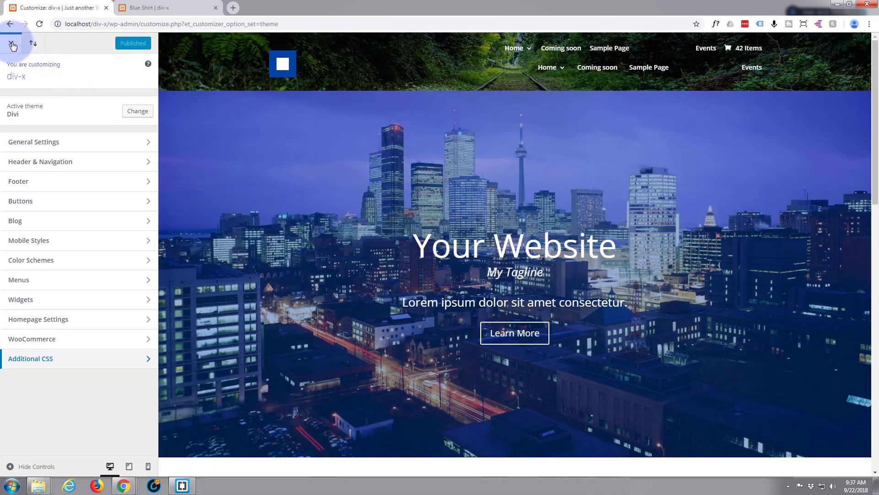
click(12, 43)
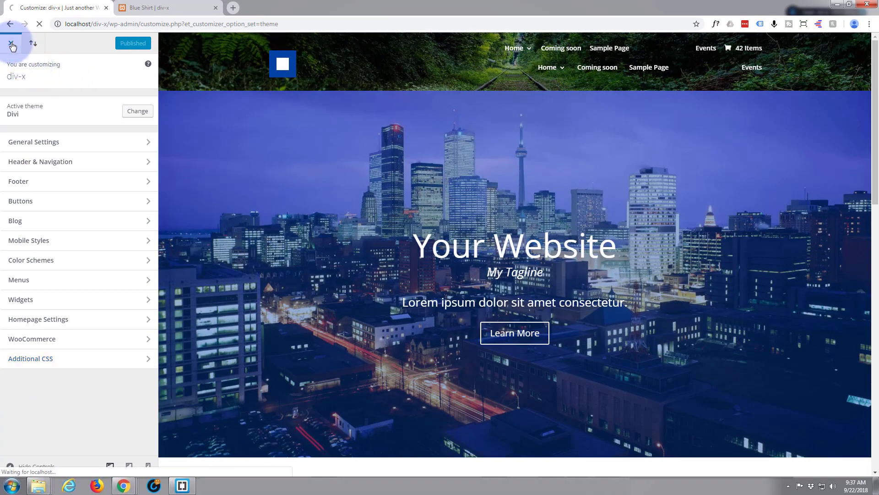
click(11, 44)
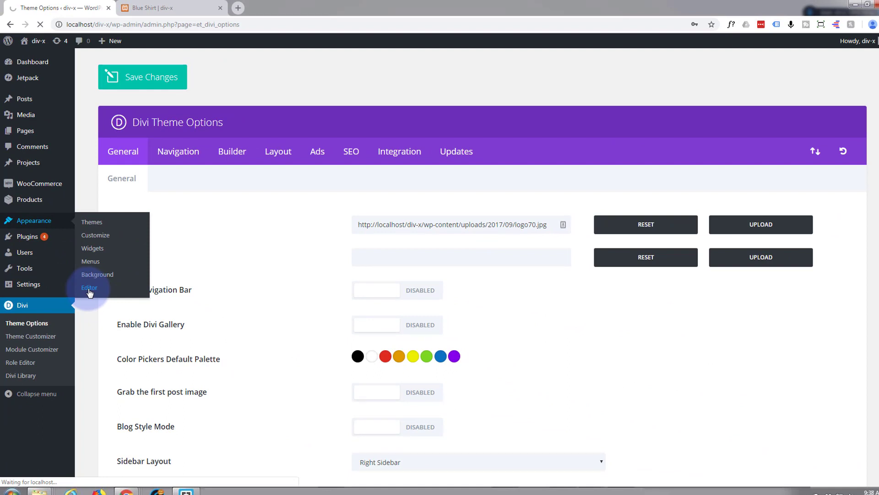
mouse_move(111, 292)
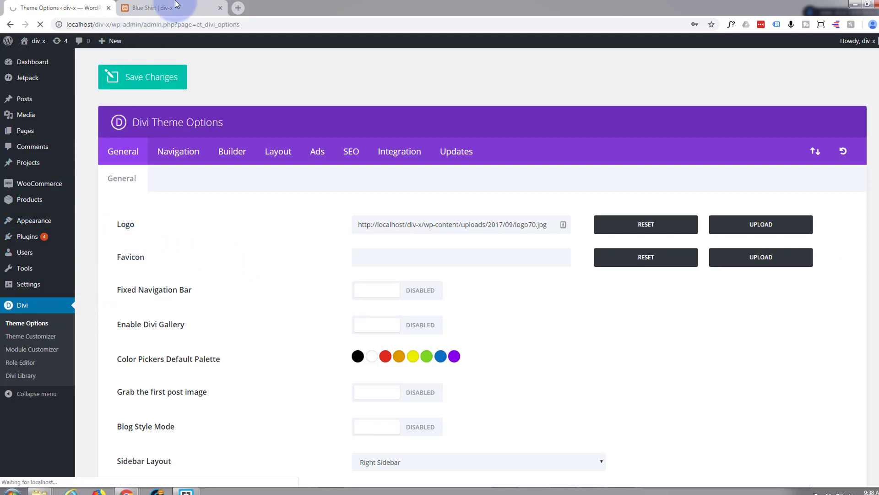
- Return to the Blue Shirt product page to recheck the content-sidebar area
click(157, 8)
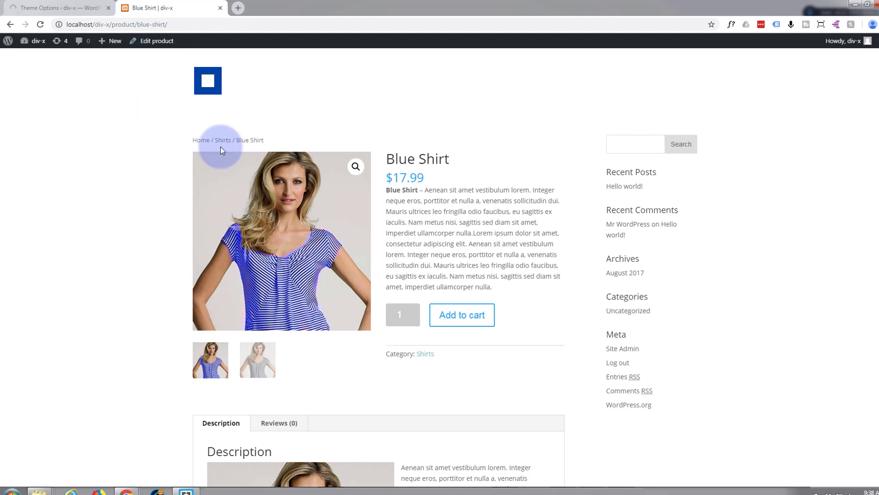
mouse_move(573, 149)
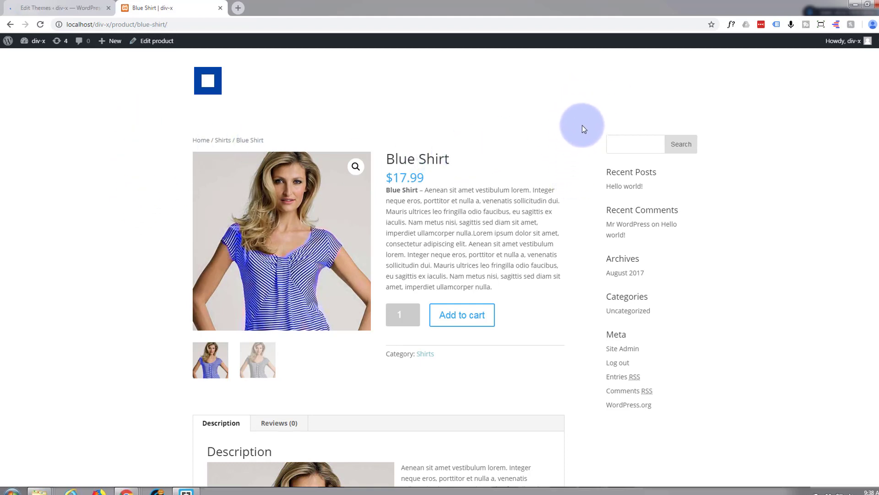
mouse_move(560, 118)
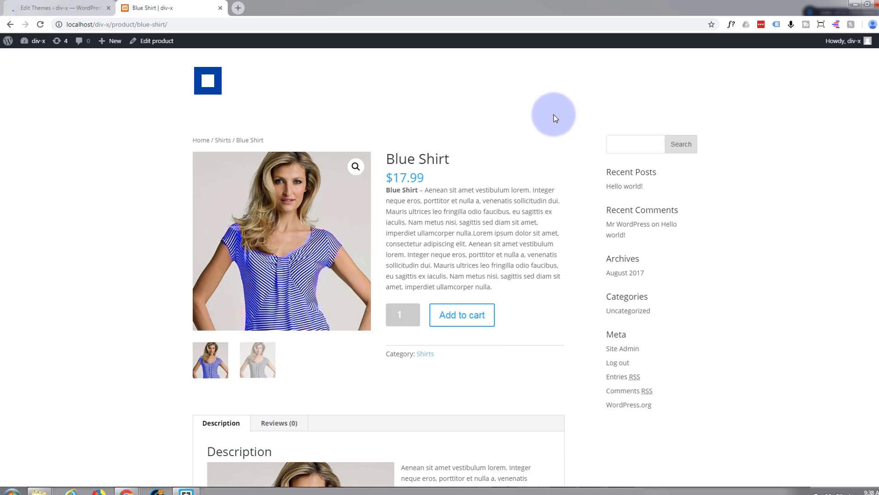
mouse_move(578, 400)
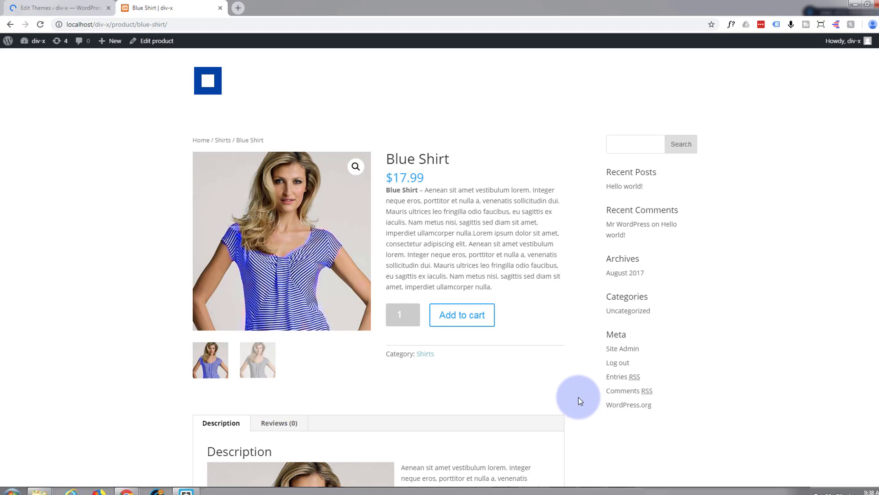
mouse_move(574, 256)
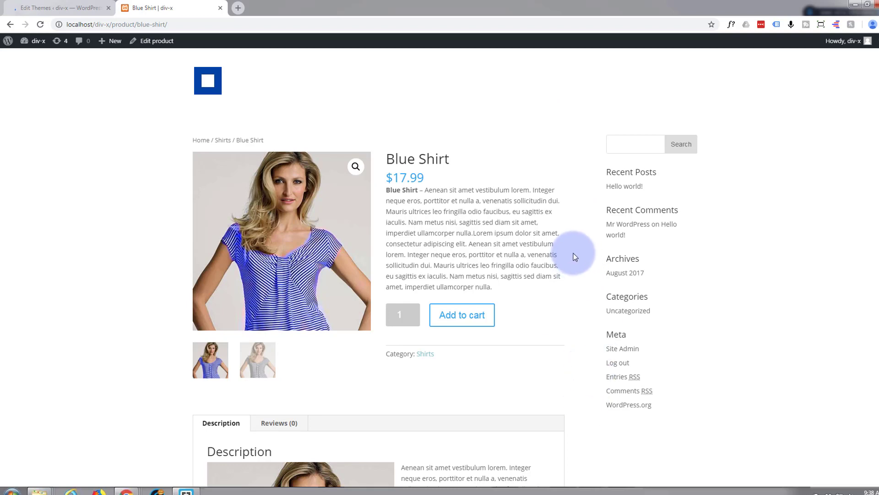